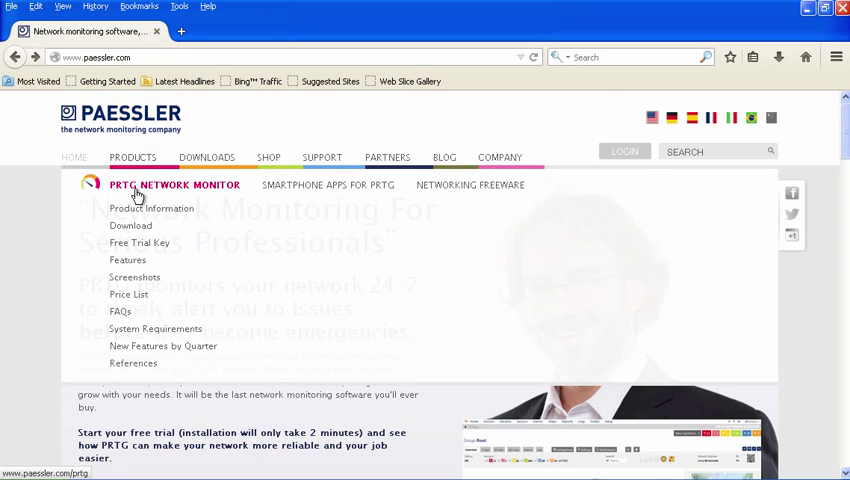
mouse_move(470, 185)
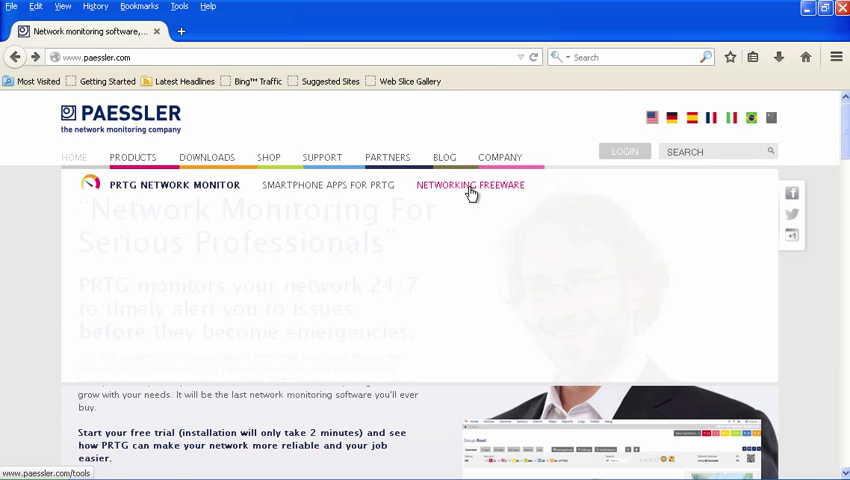
Step: Browse Products > Networking Freeware and open the Webserver Stress Tool product page
click(470, 190)
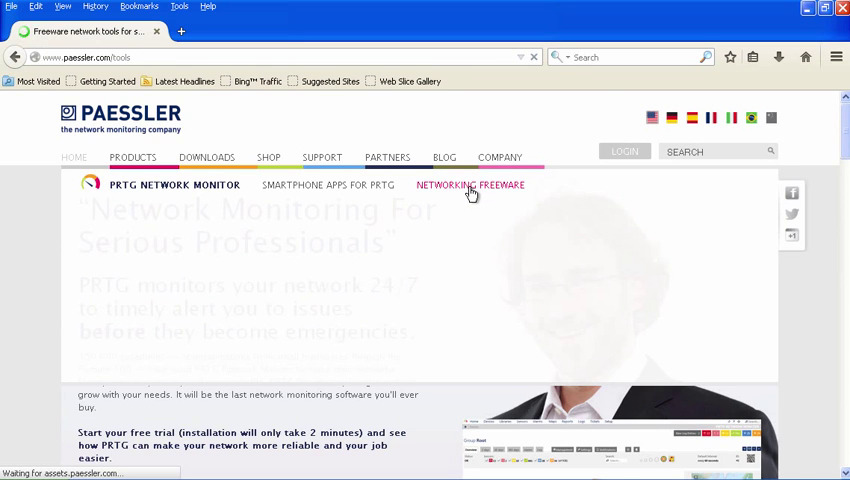
click(470, 185)
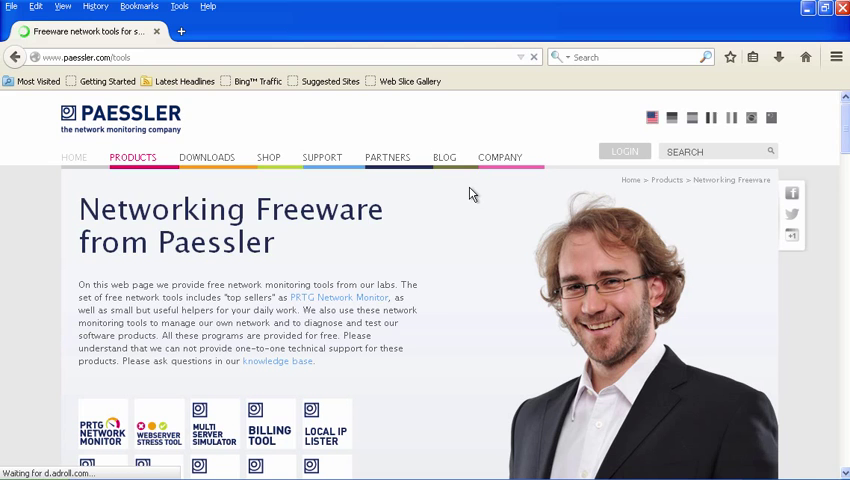
scroll(down, 3)
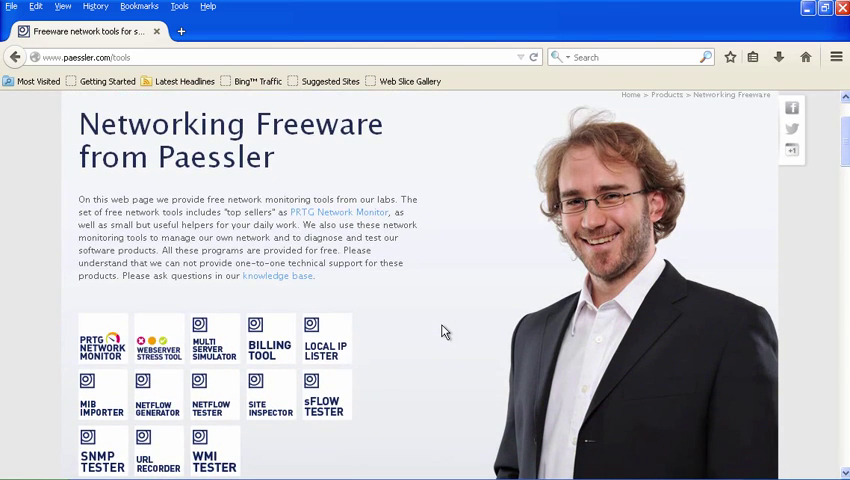
scroll(down, 3)
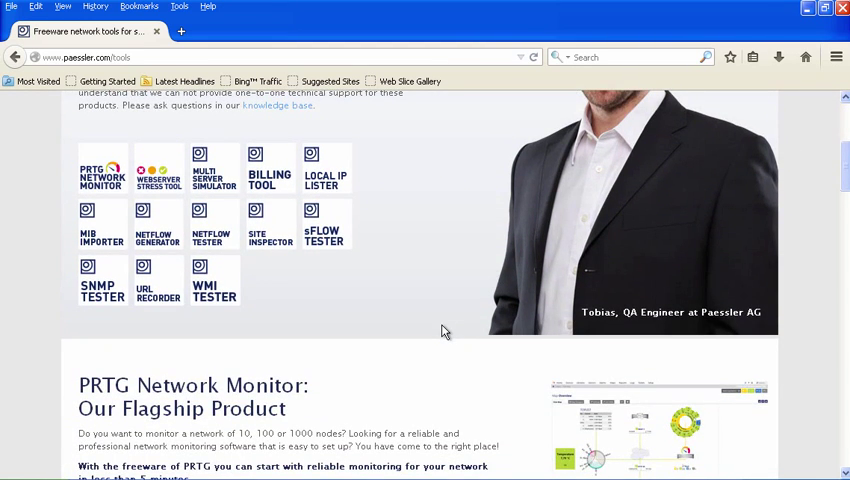
mouse_move(400, 327)
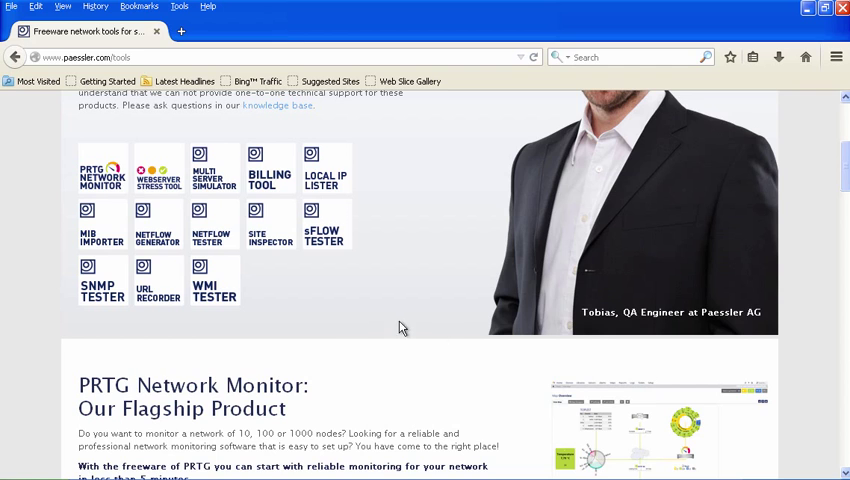
mouse_move(324, 228)
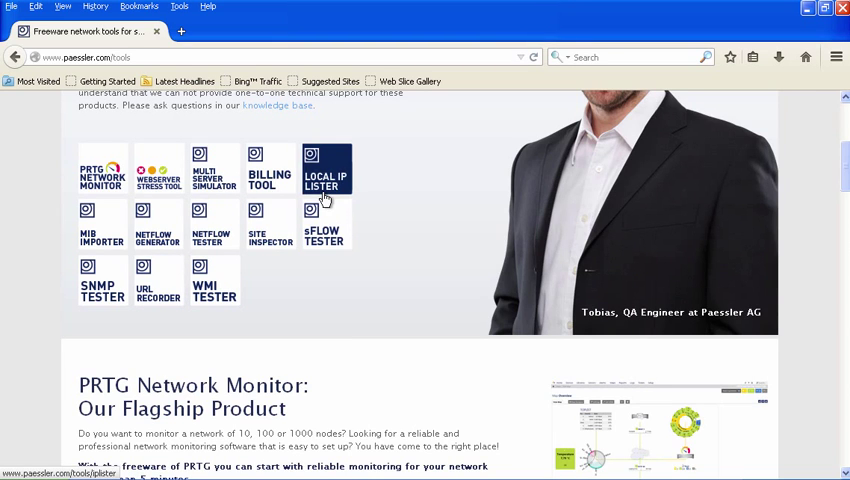
mouse_move(308, 294)
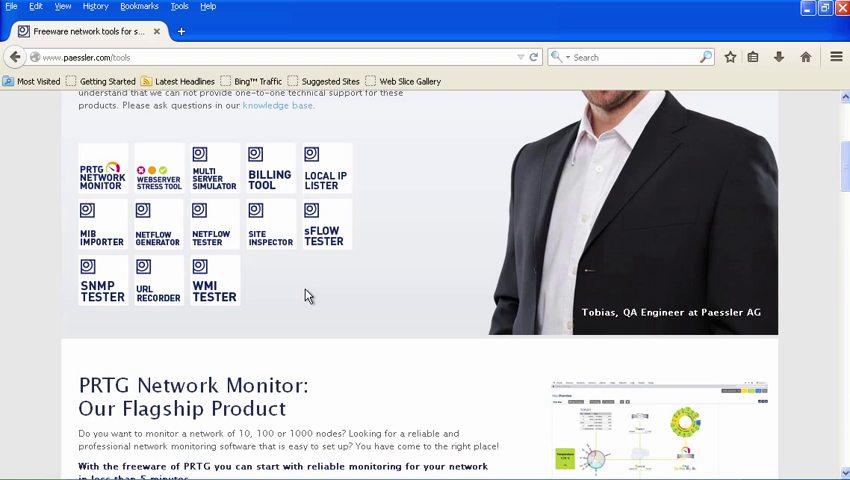
mouse_move(157, 168)
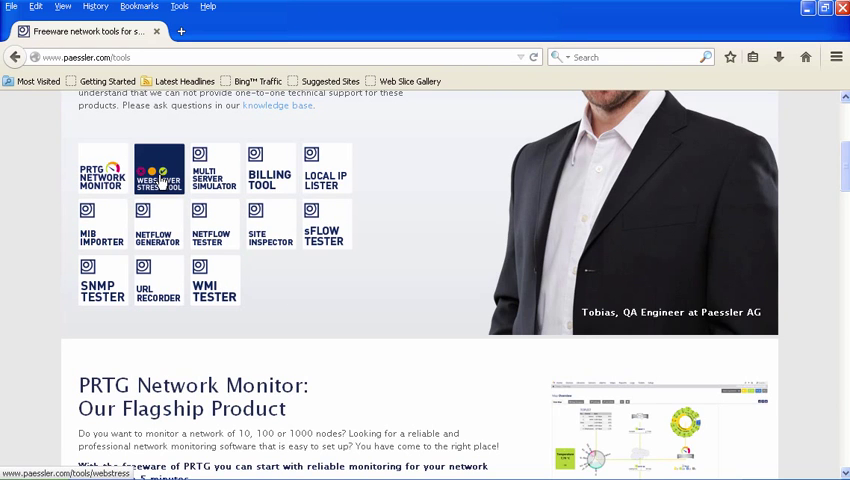
click(158, 168)
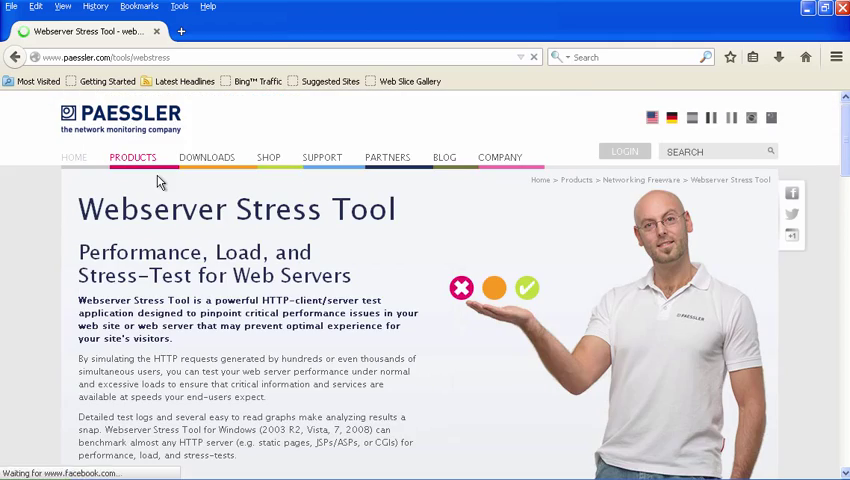
scroll(down, 3)
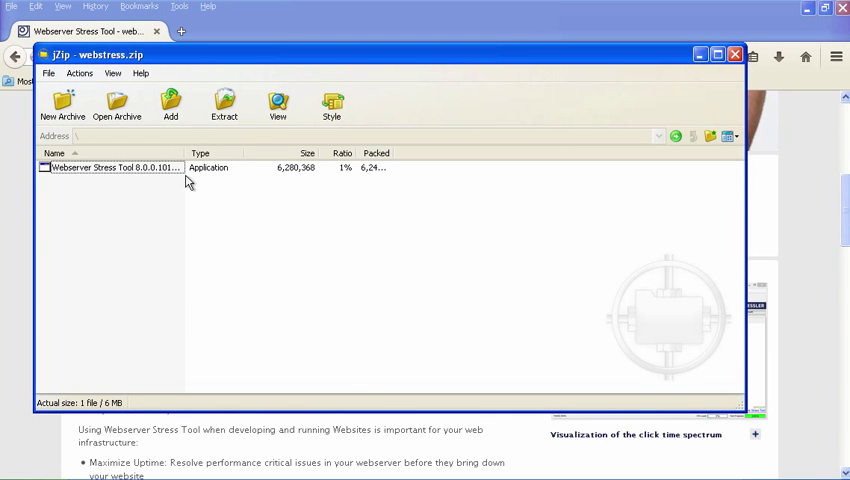
mouse_move(353, 293)
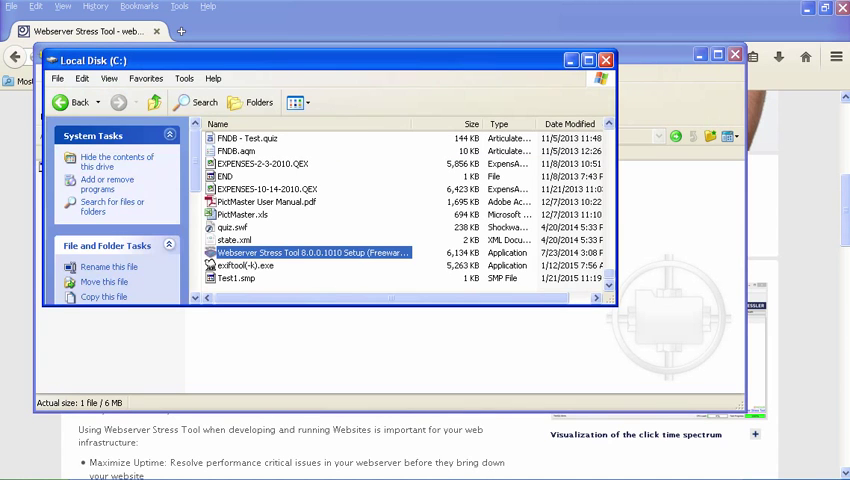
mouse_move(300, 252)
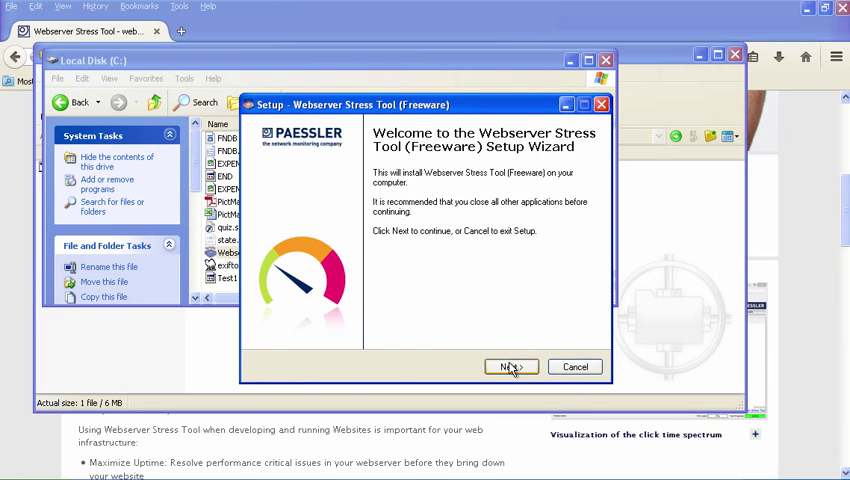
Step: Install Webserver Stress Tool (Freeware) to the default folder, accepting the license, and launch it
click(511, 366)
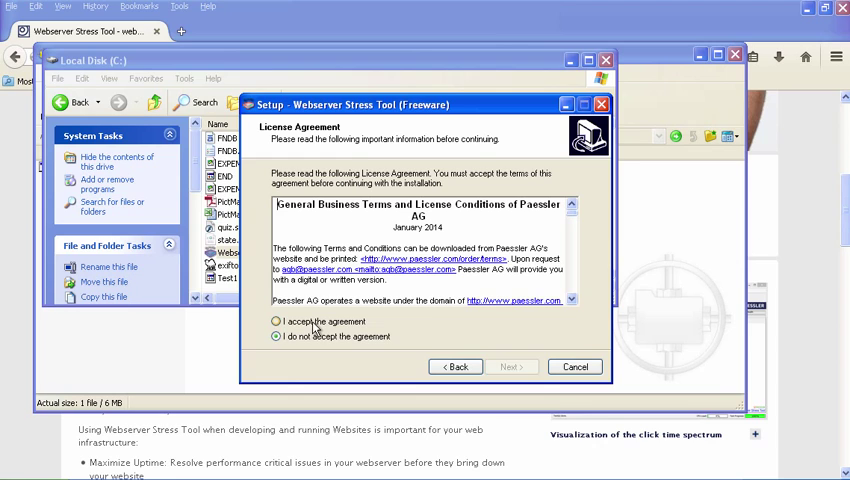
click(511, 366)
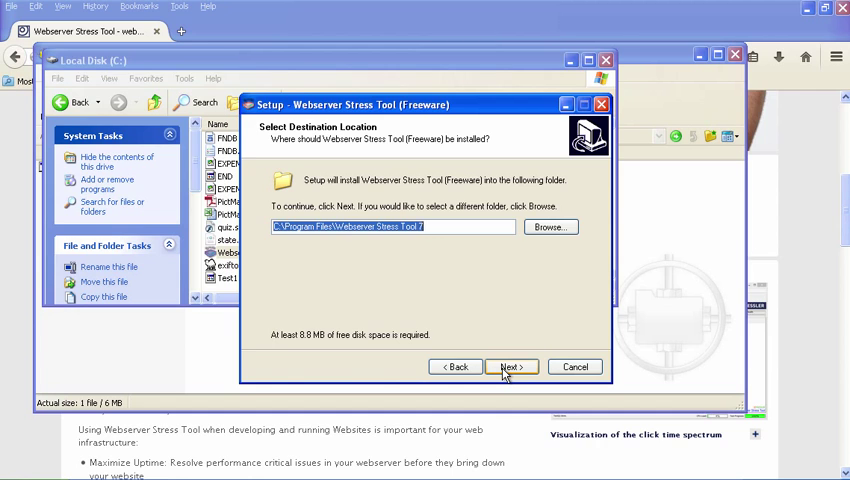
click(508, 366)
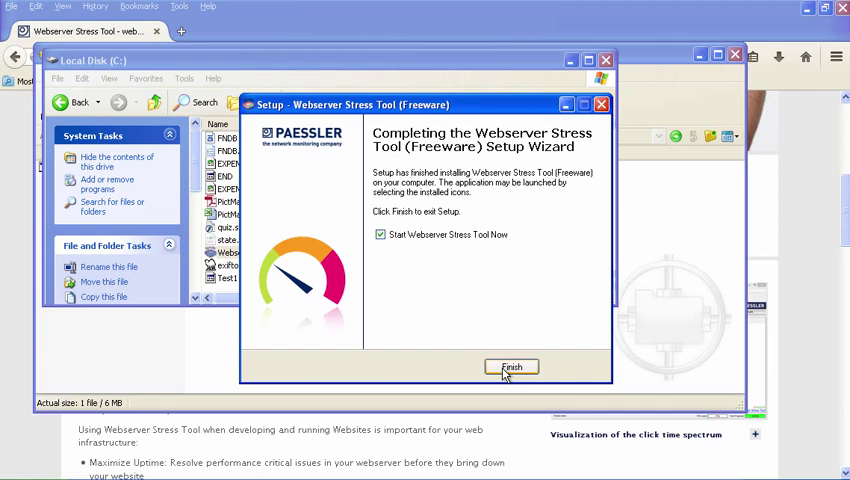
click(511, 367)
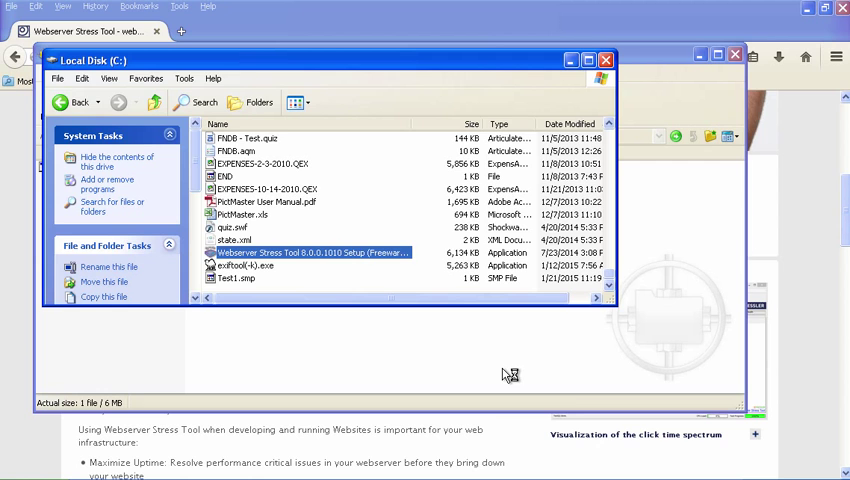
Step: Launch Webserver Stress Tool 8 and view its default Test Type page
double_click(255, 252)
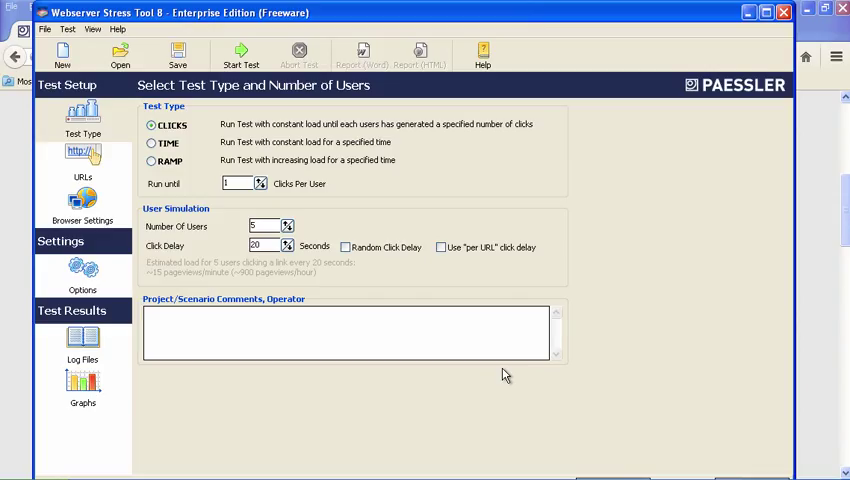
mouse_move(422, 236)
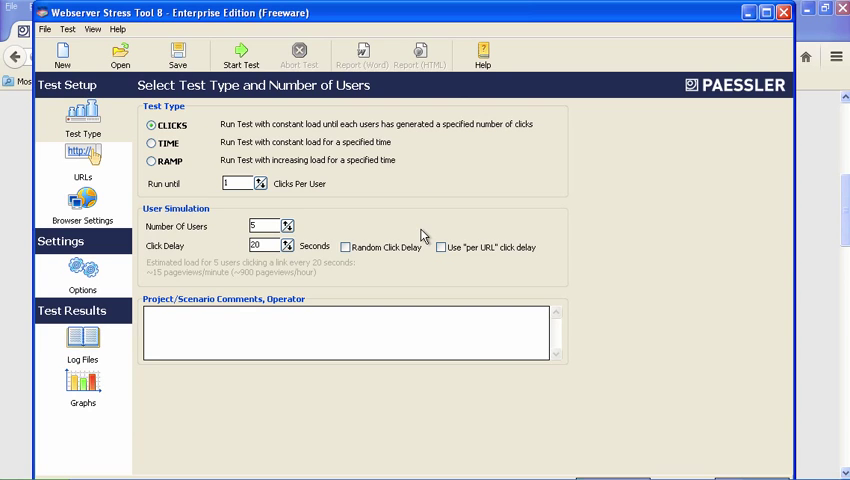
mouse_move(288, 229)
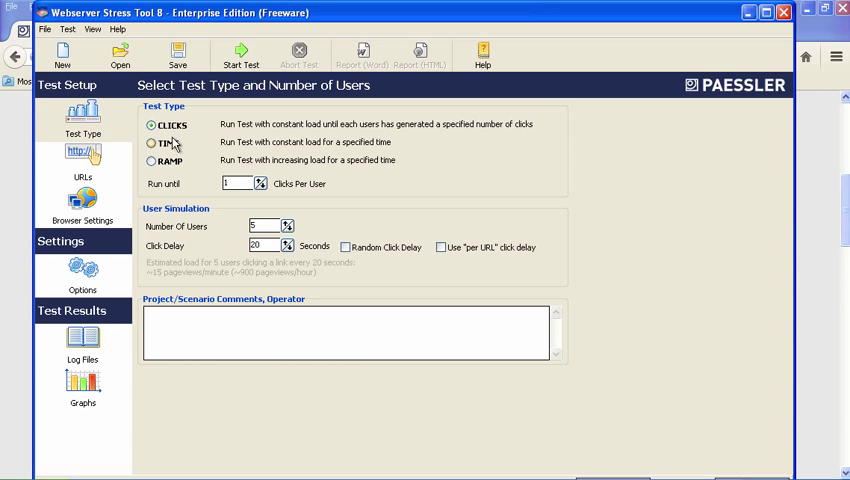
mouse_move(290, 150)
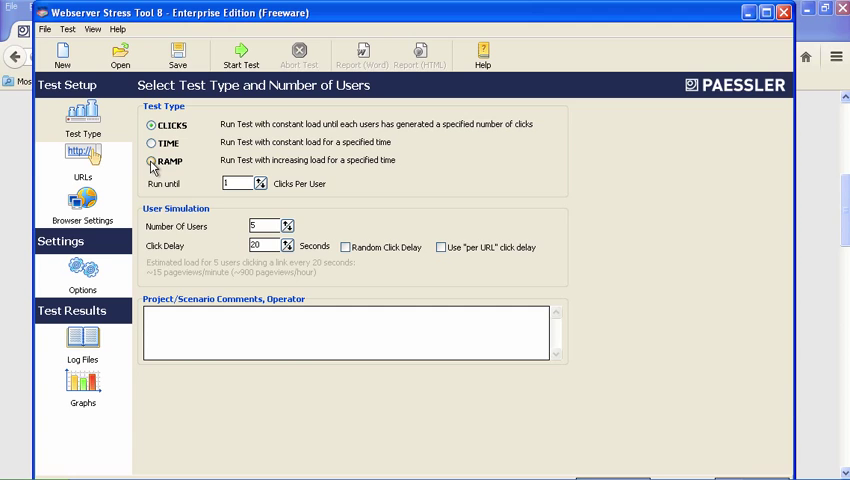
Step: Set a ramp test with 5 users, 12-second click delay and comment 'Demo project'
click(151, 162)
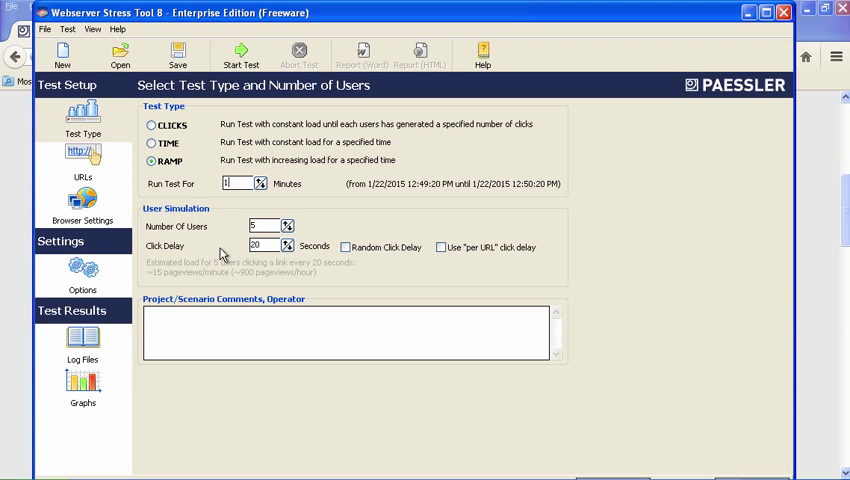
click(289, 226)
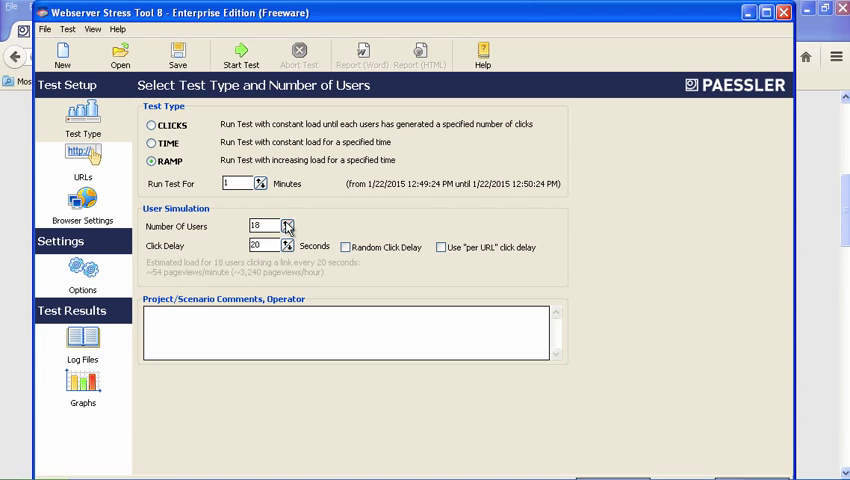
click(288, 222)
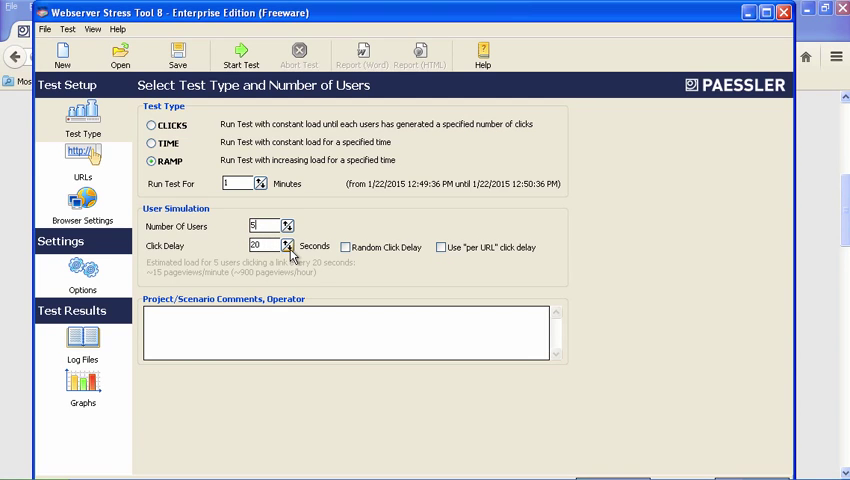
click(290, 249)
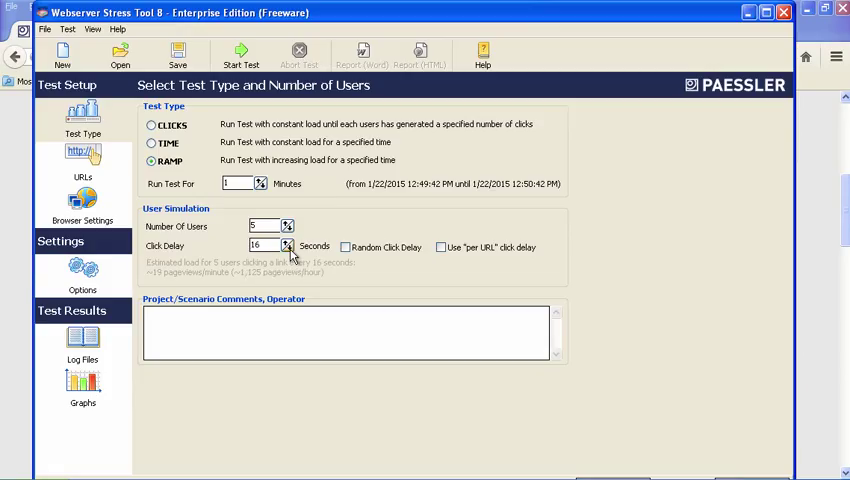
click(290, 246)
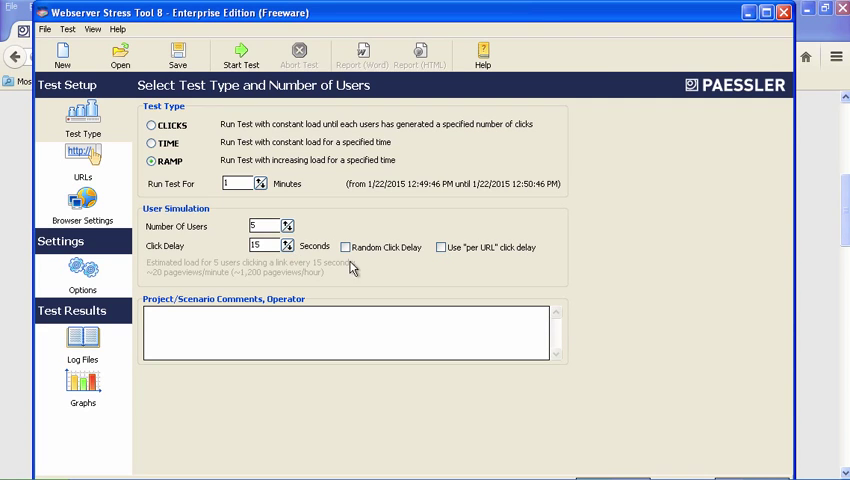
click(290, 248)
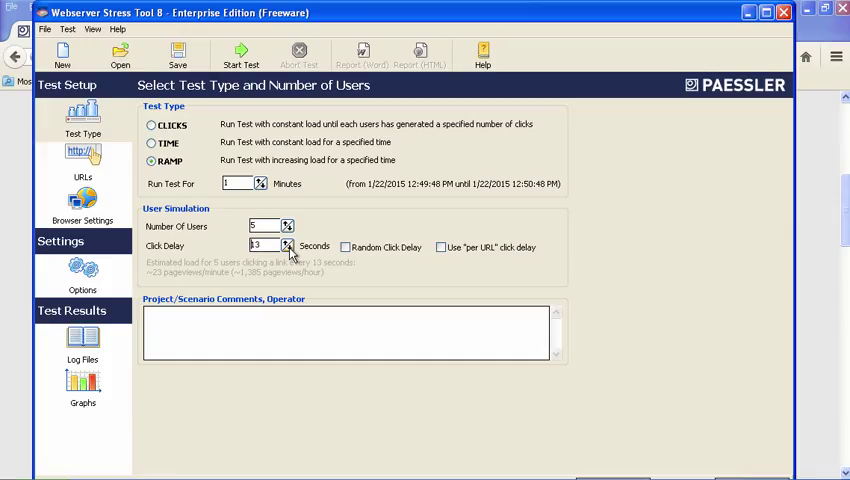
click(288, 249)
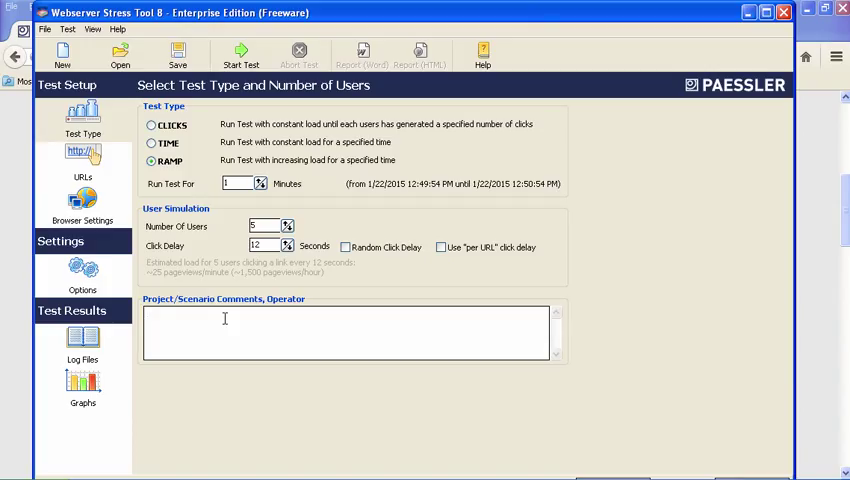
text(Demo project)
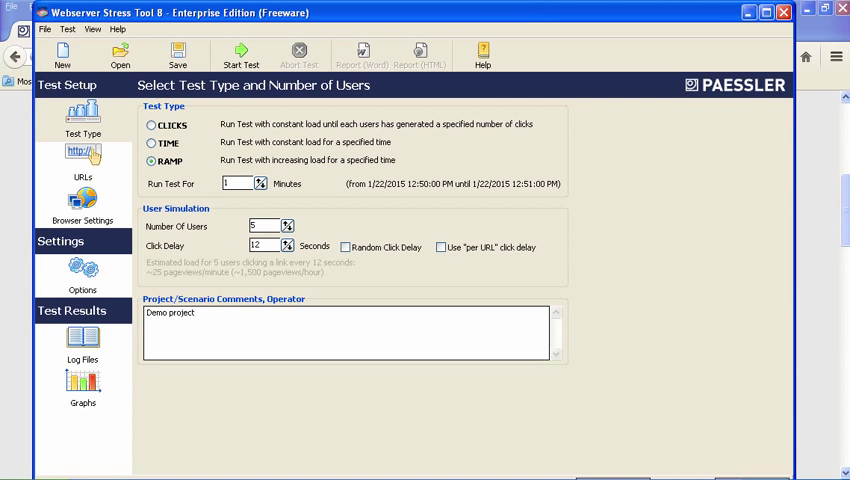
Step: Go to the URLs page under Test Setup
click(83, 158)
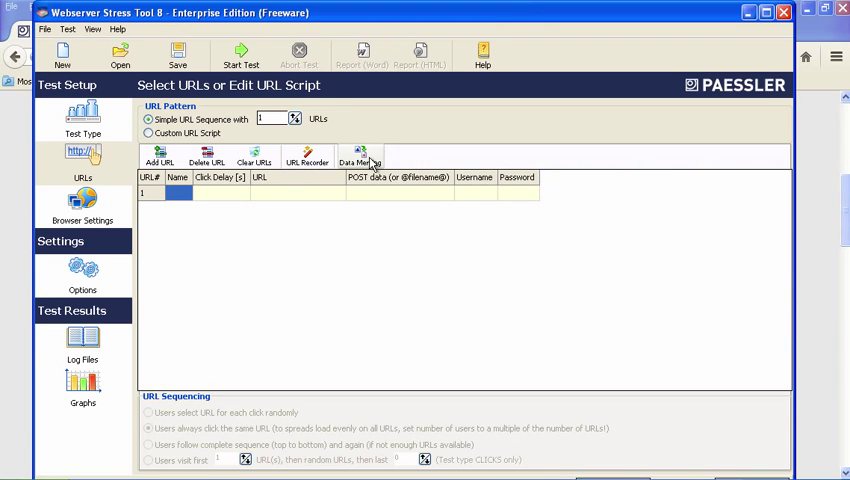
mouse_move(360, 158)
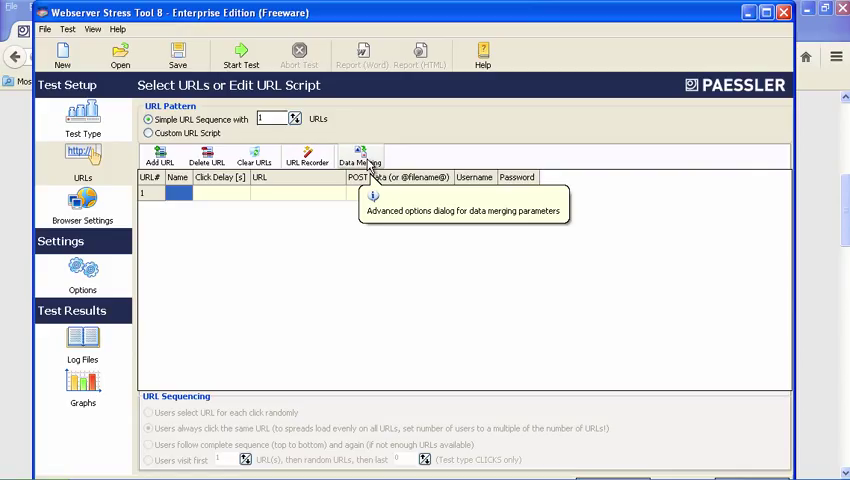
mouse_move(410, 203)
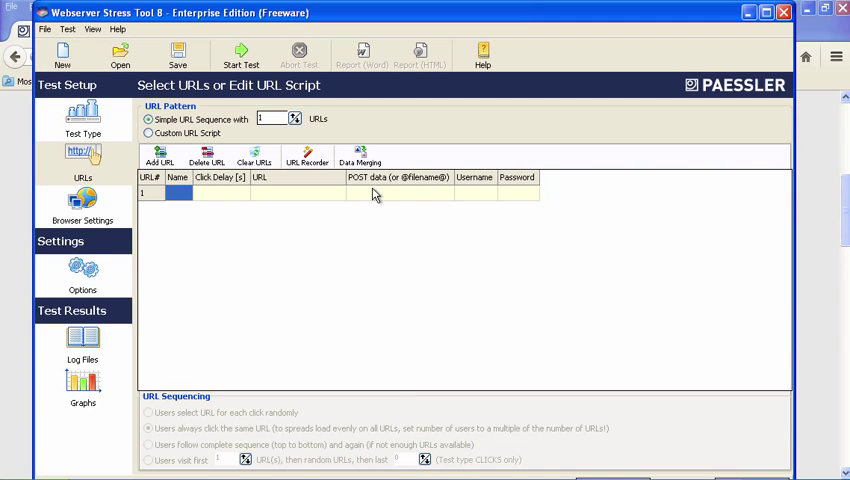
mouse_move(390, 194)
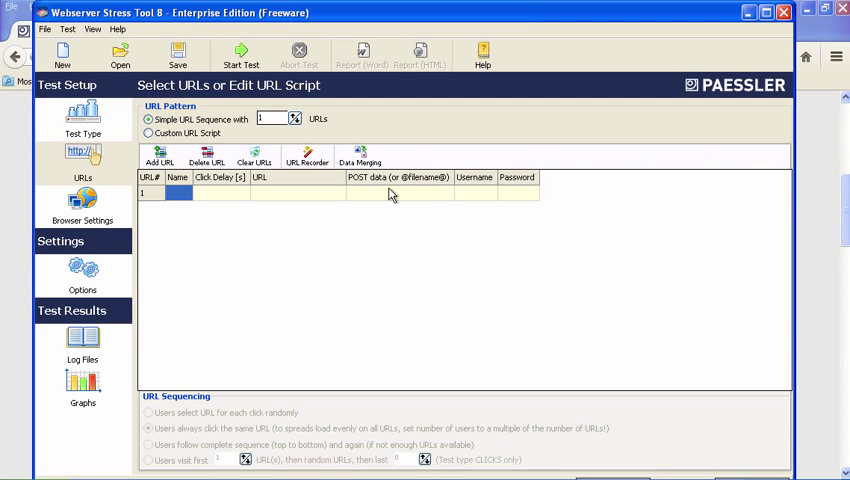
mouse_move(308, 158)
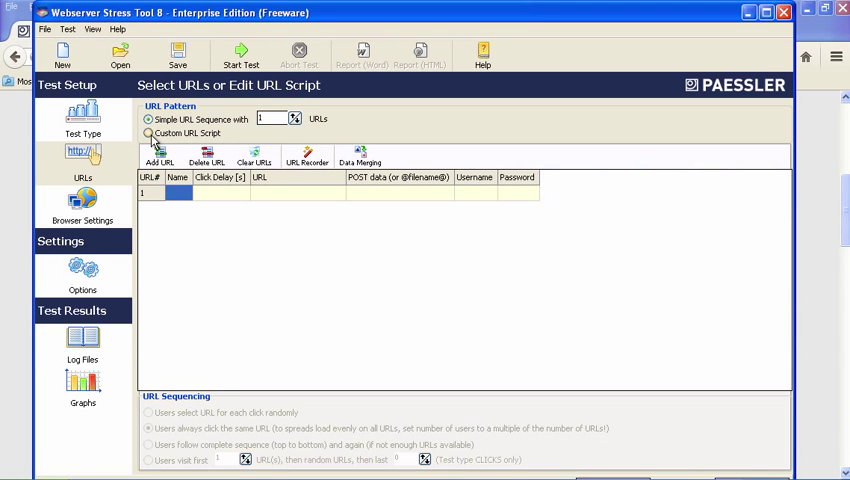
click(148, 133)
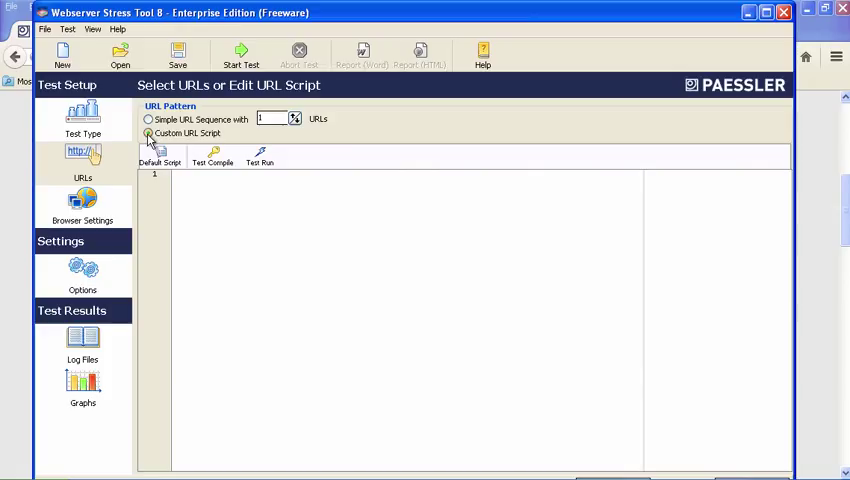
click(148, 133)
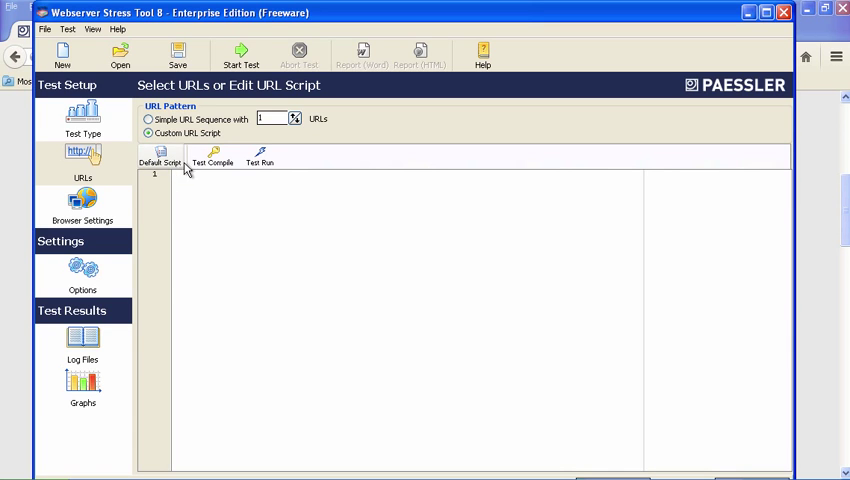
click(160, 157)
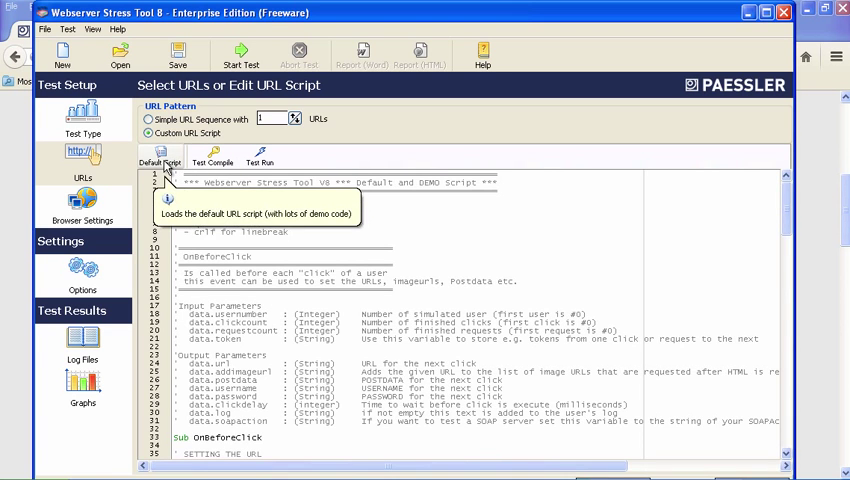
mouse_move(795, 222)
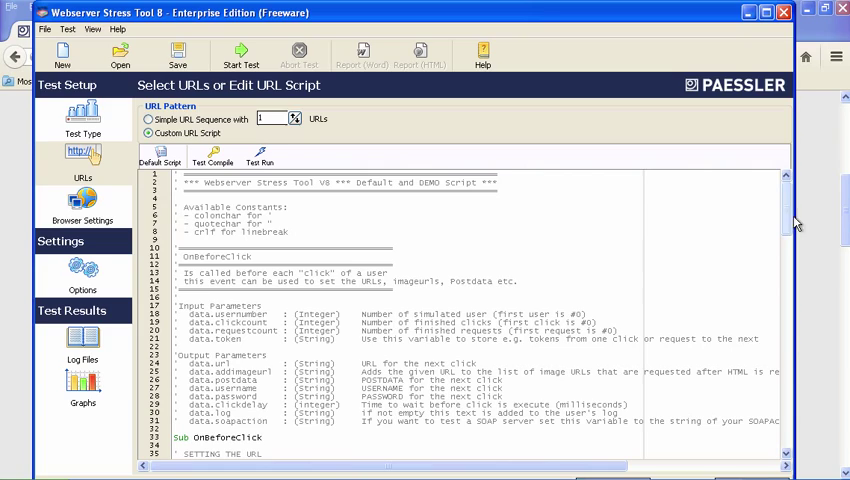
scroll(down, 3)
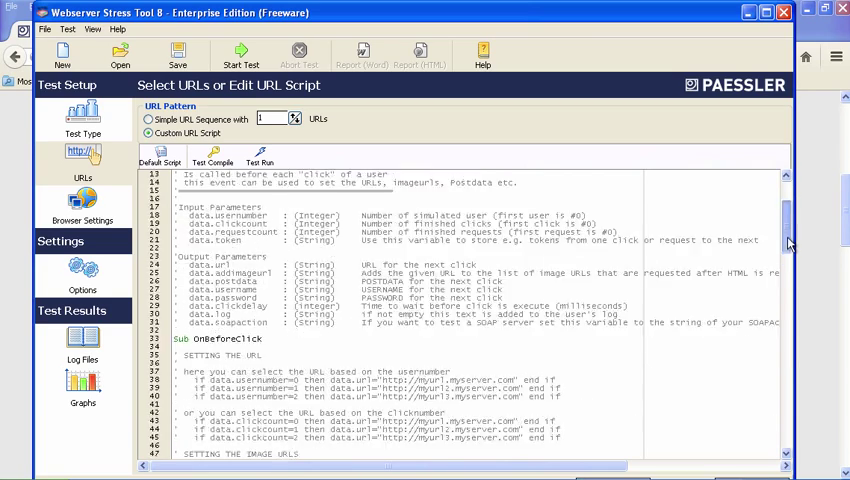
scroll(down, 3)
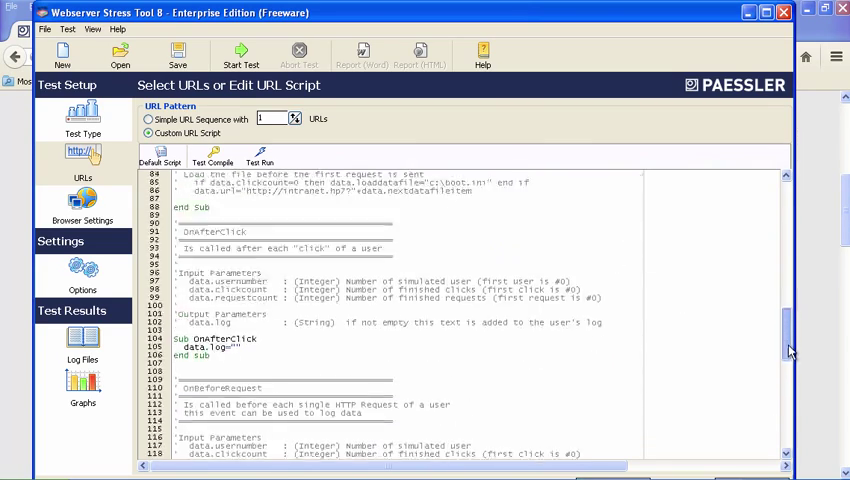
scroll(down, 3)
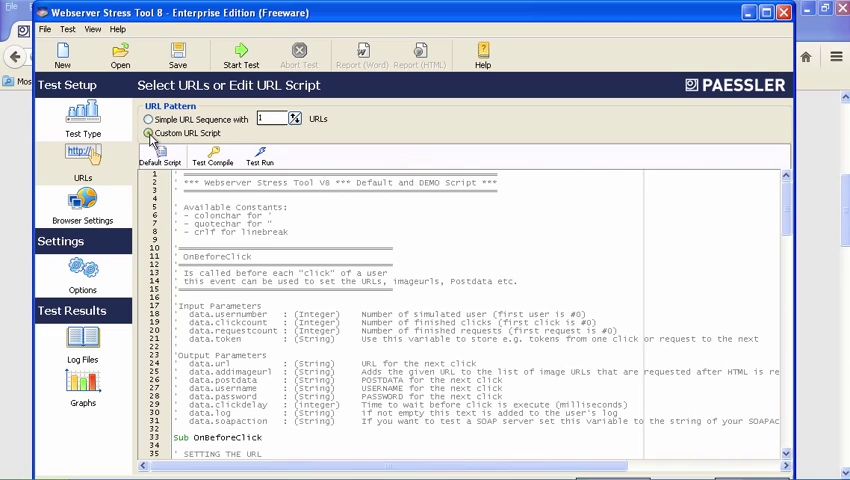
click(149, 119)
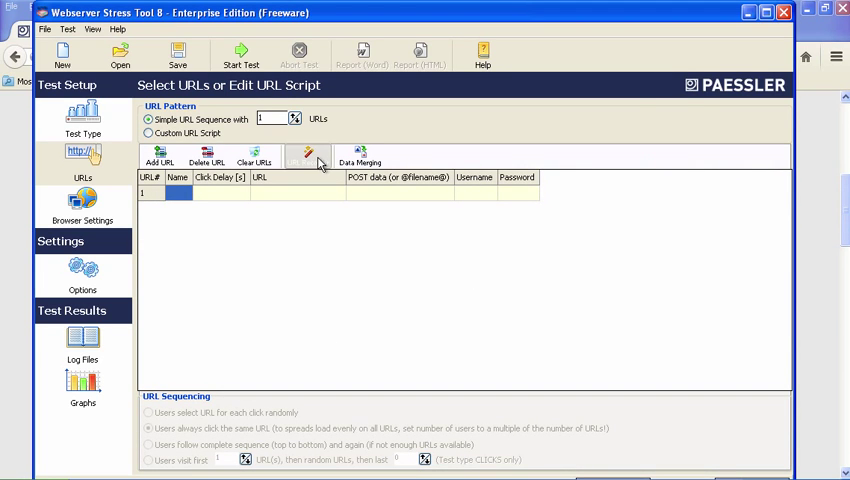
click(307, 157)
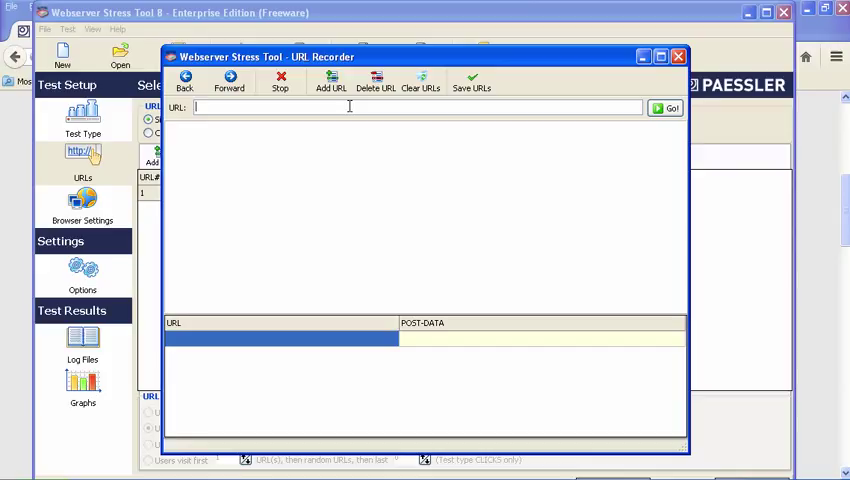
text(www.google.com)
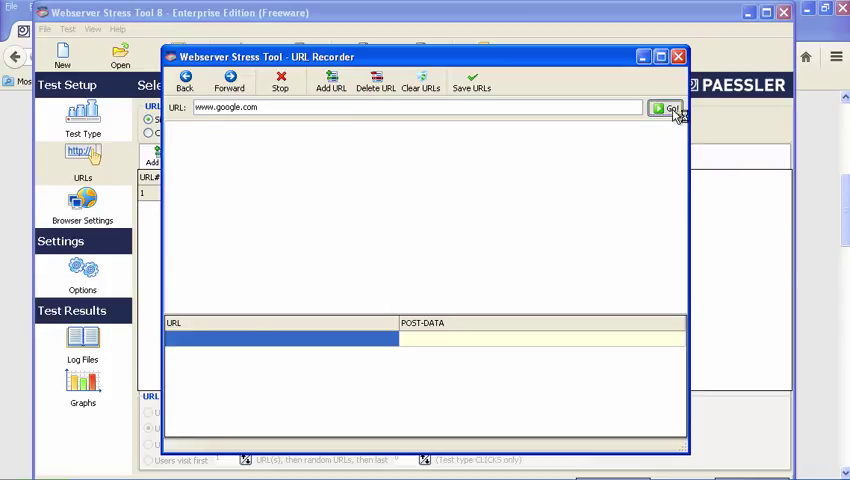
click(667, 108)
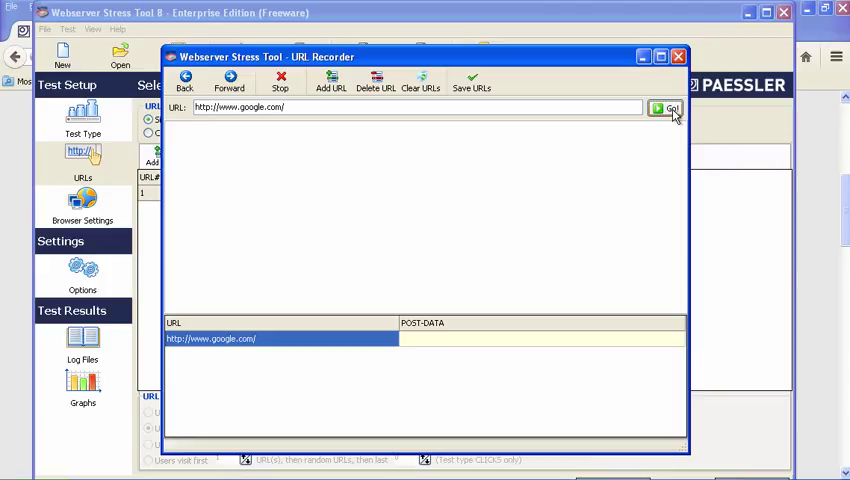
click(670, 109)
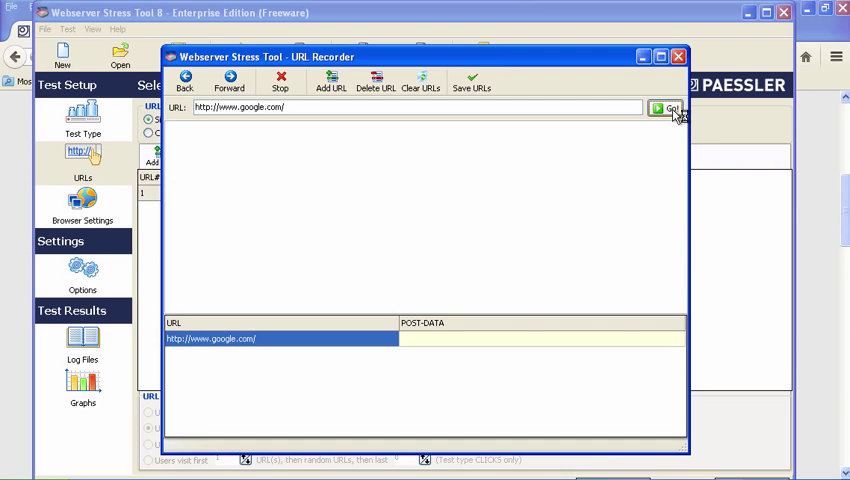
mouse_move(472, 195)
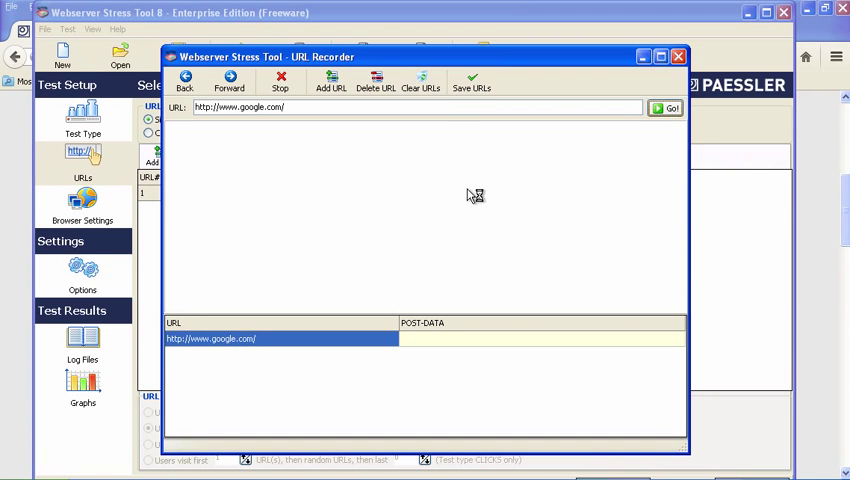
Step: Search Google for 'software testing consulting' while recording
click(664, 107)
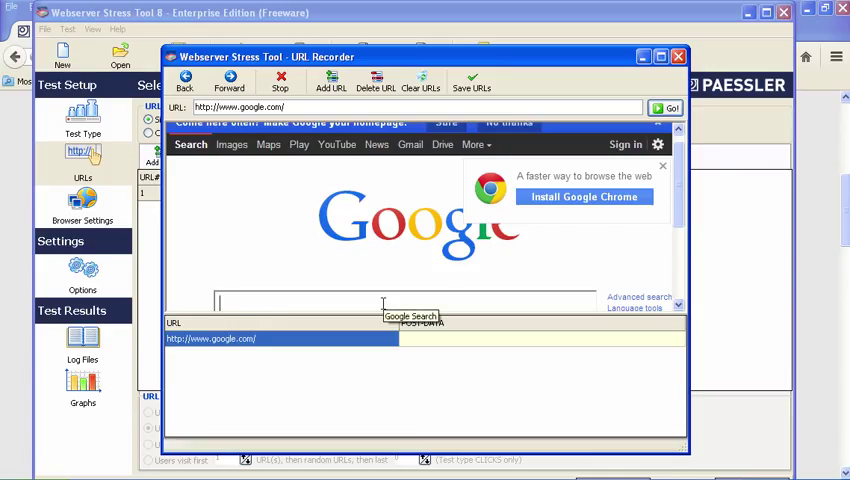
text(software testing consulting)
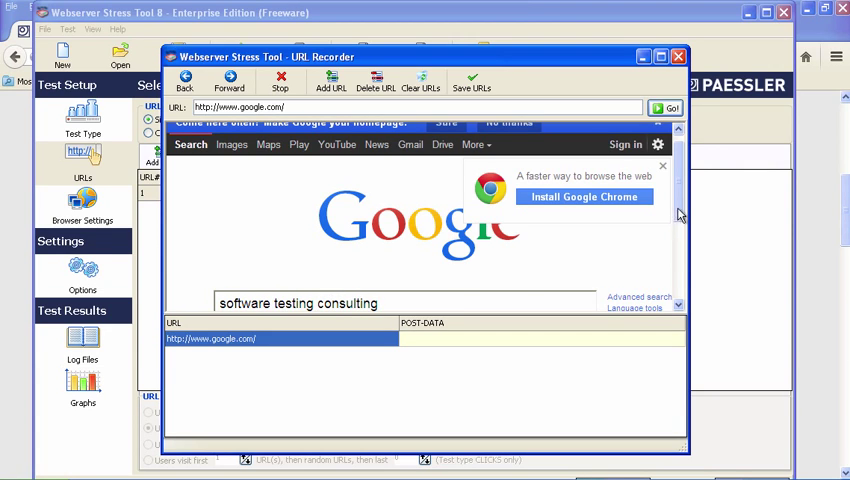
click(661, 165)
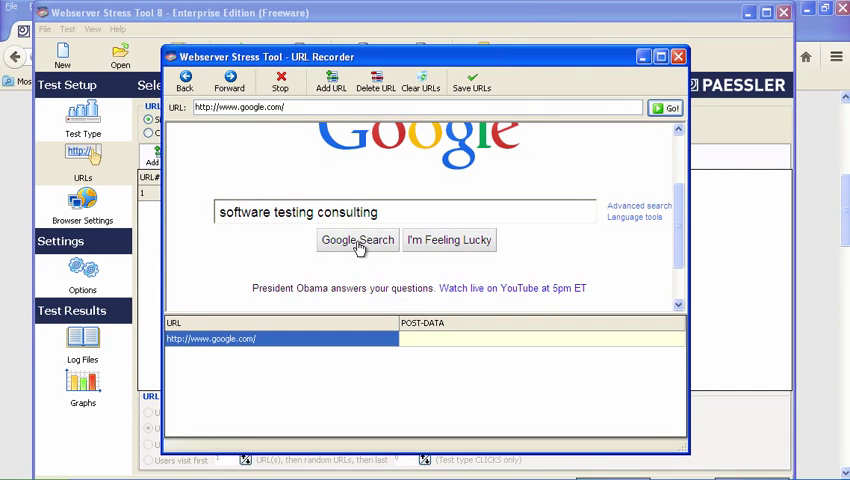
click(356, 240)
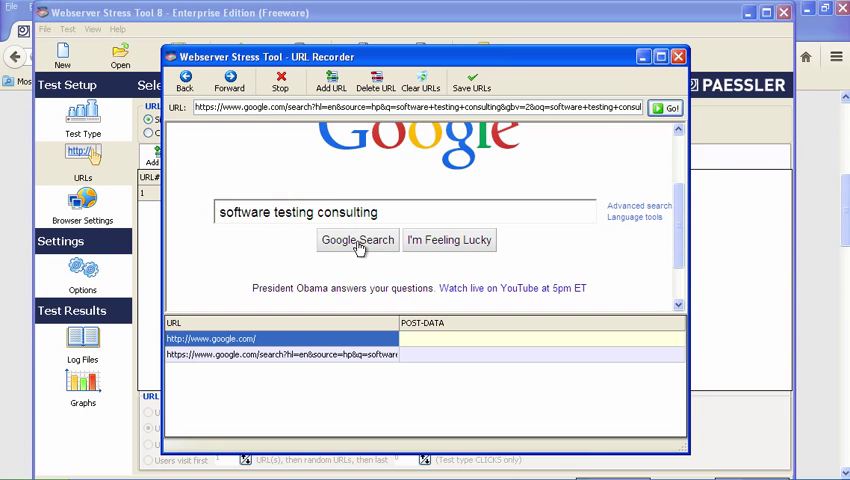
Step: Browse from the Google results to riceconsulting.com's software testing resources page
click(356, 240)
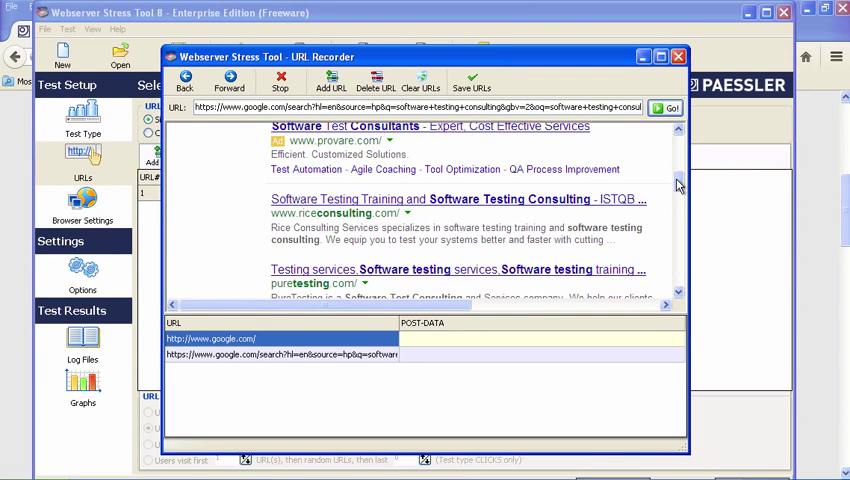
mouse_move(545, 205)
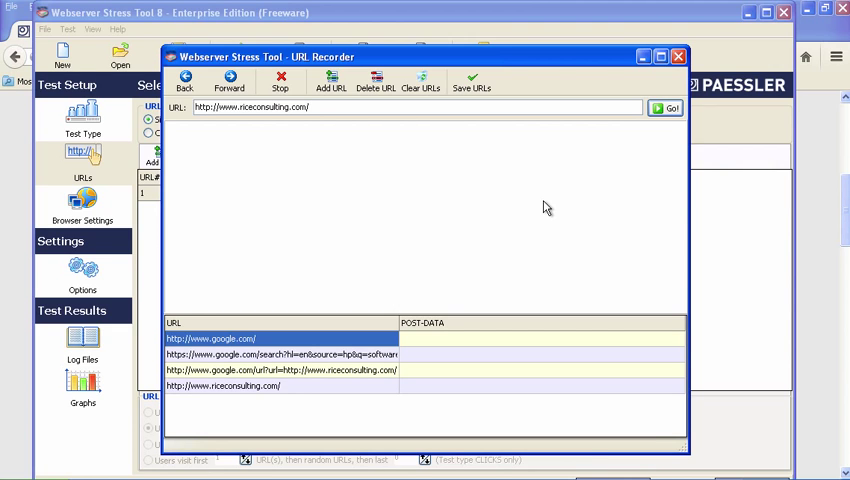
click(666, 107)
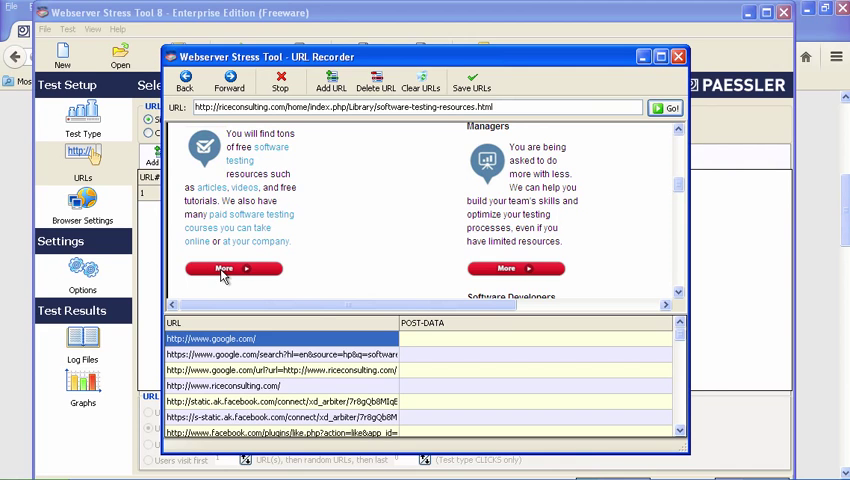
Step: Follow the More link to mysoftwaretesting.com and save the 16 recorded URLs
click(222, 268)
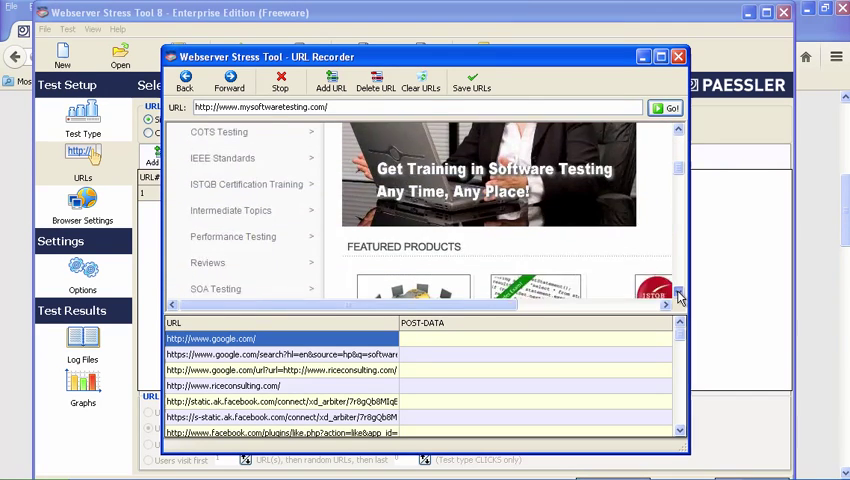
scroll(down, 3)
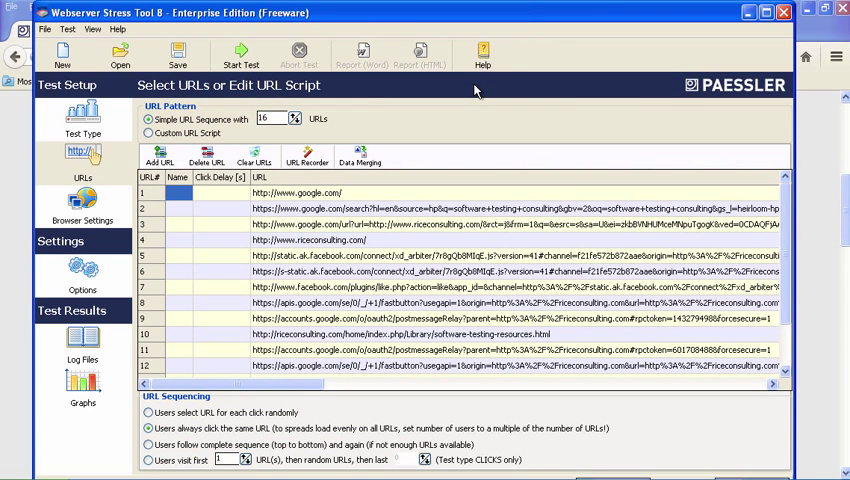
scroll(down, 3)
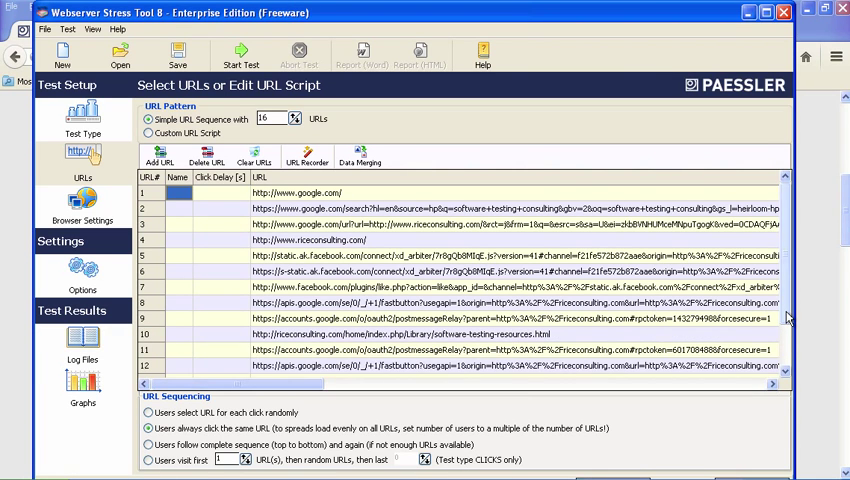
scroll(down, 3)
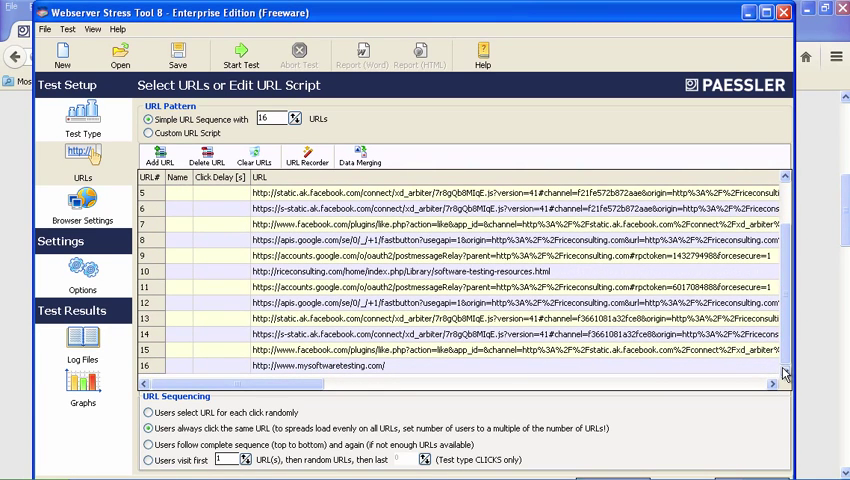
mouse_move(335, 365)
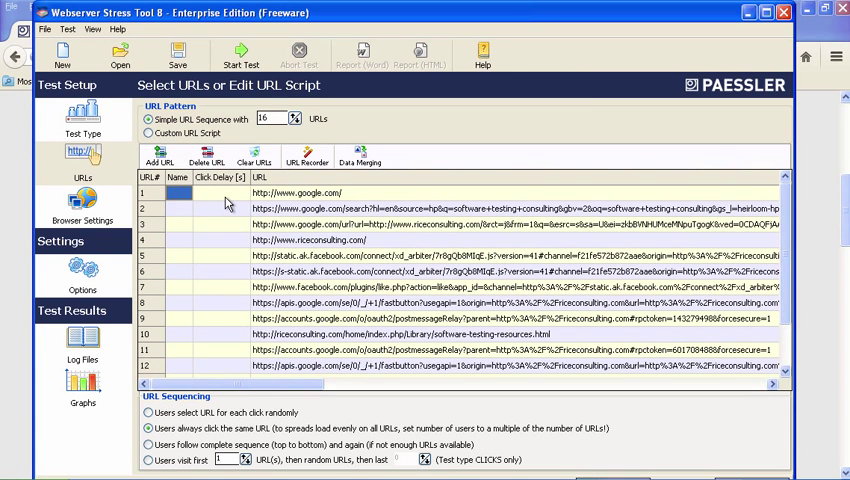
click(215, 193)
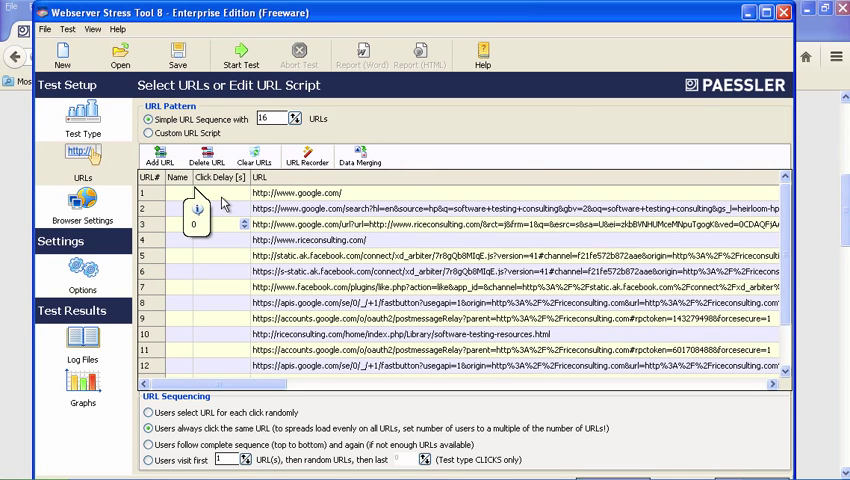
click(196, 223)
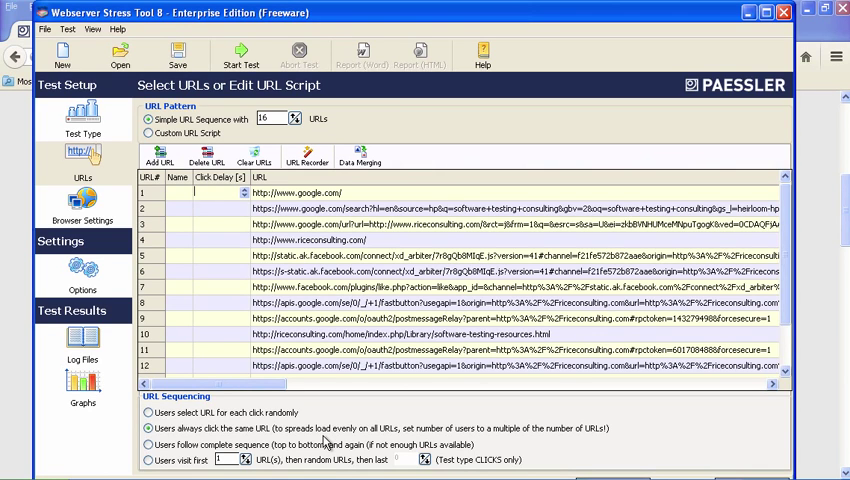
mouse_move(330, 440)
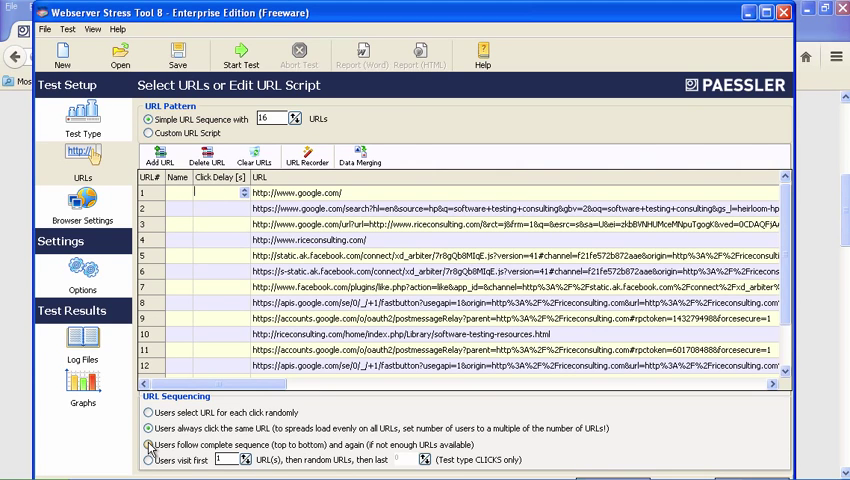
Step: Select 'Users follow complete sequence (top to bottom) and again' under URL Sequencing
click(220, 192)
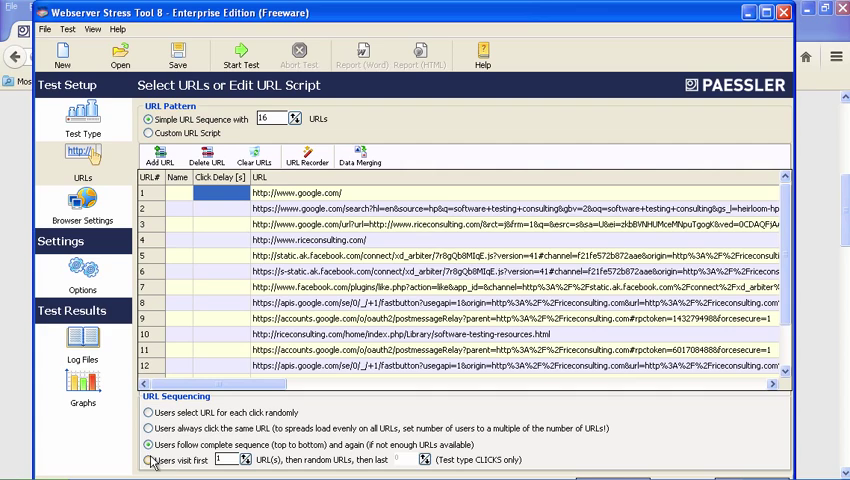
mouse_move(193, 468)
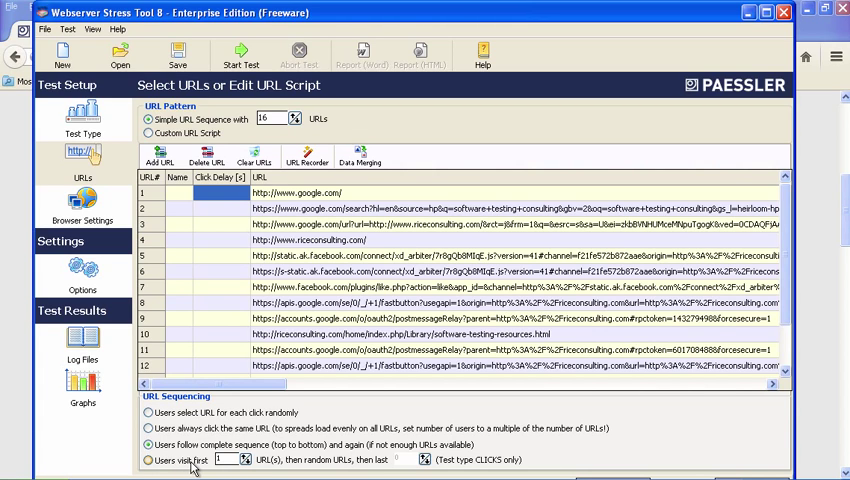
mouse_move(278, 468)
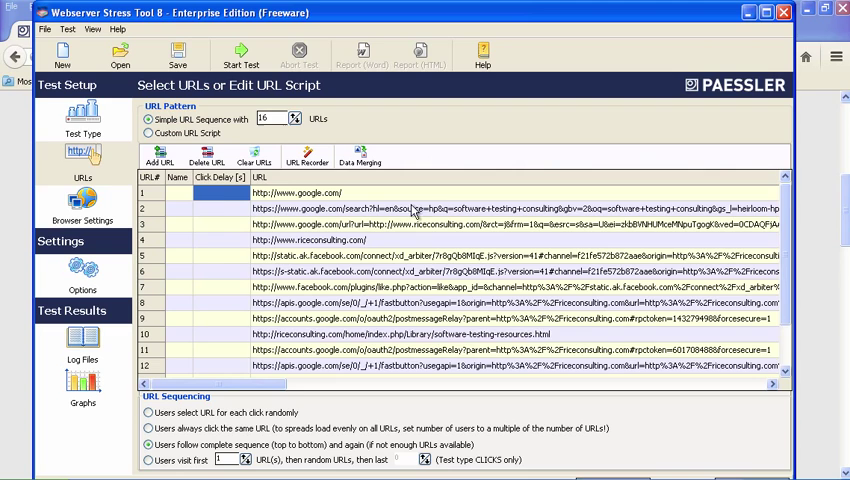
mouse_move(158, 160)
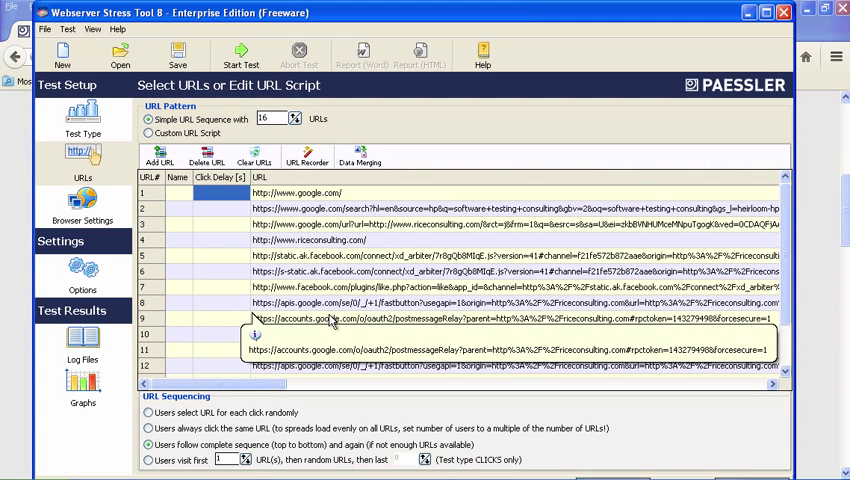
Step: In browser simulation, keep the proxy off, enable image URL downloads, then open Options
click(83, 200)
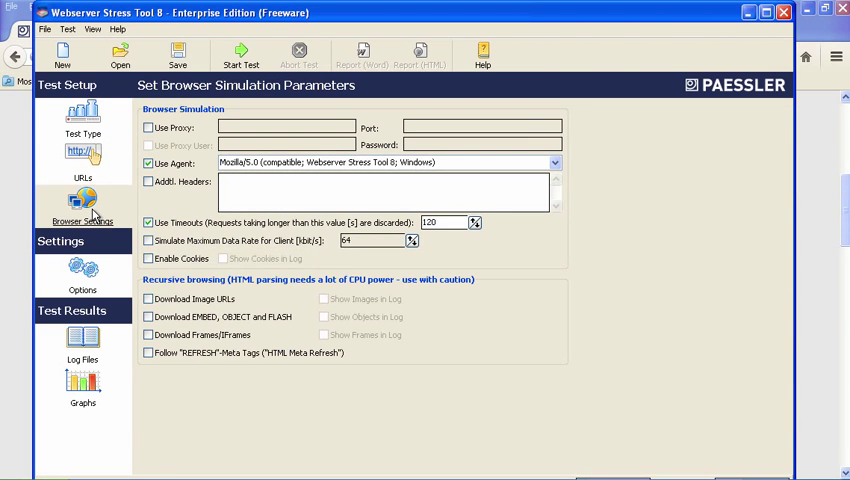
mouse_move(83, 205)
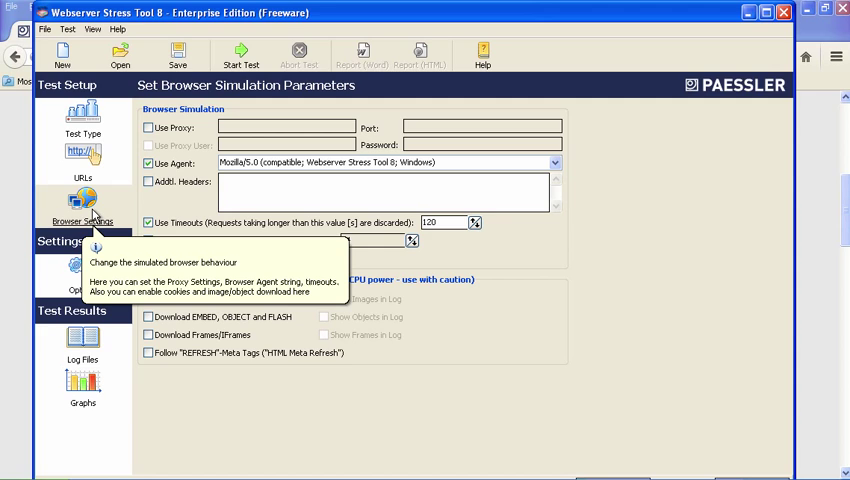
mouse_move(521, 312)
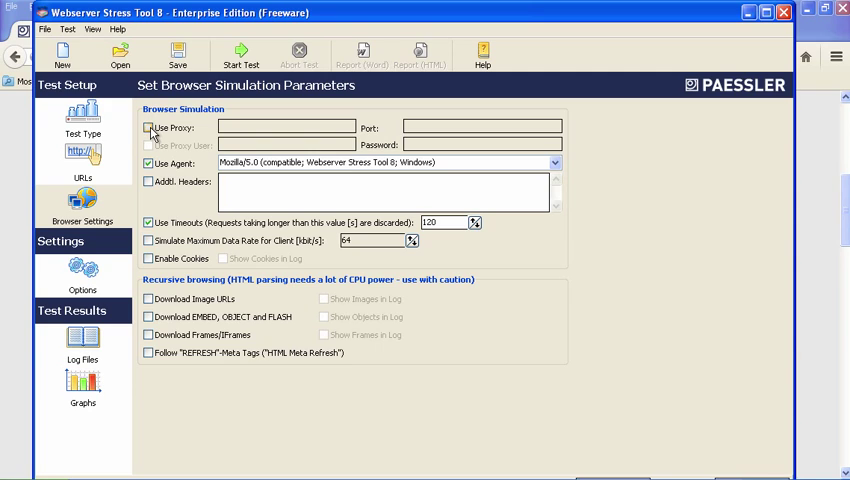
click(149, 127)
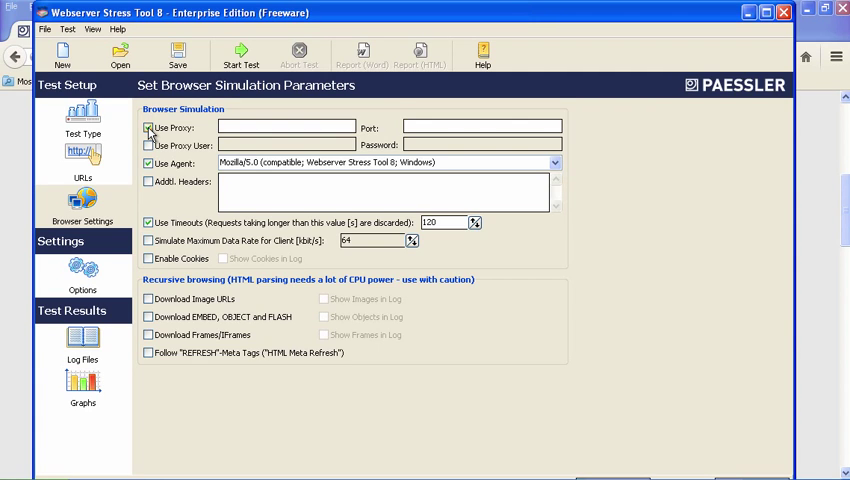
click(148, 127)
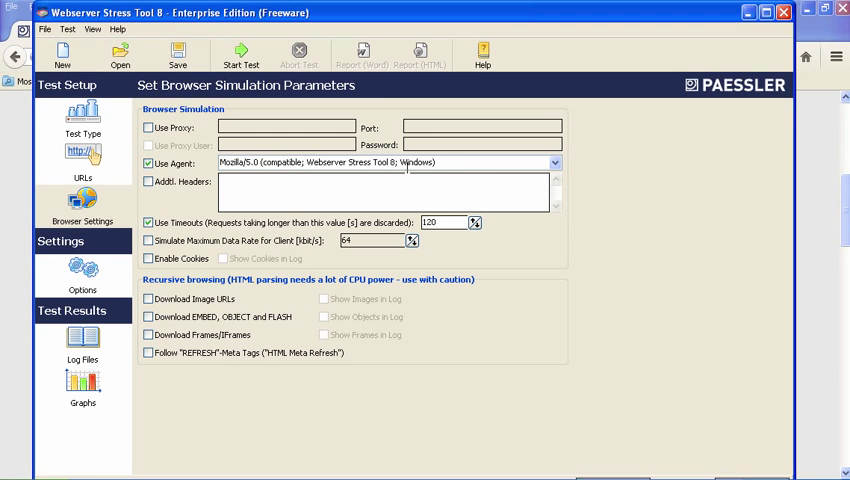
mouse_move(192, 197)
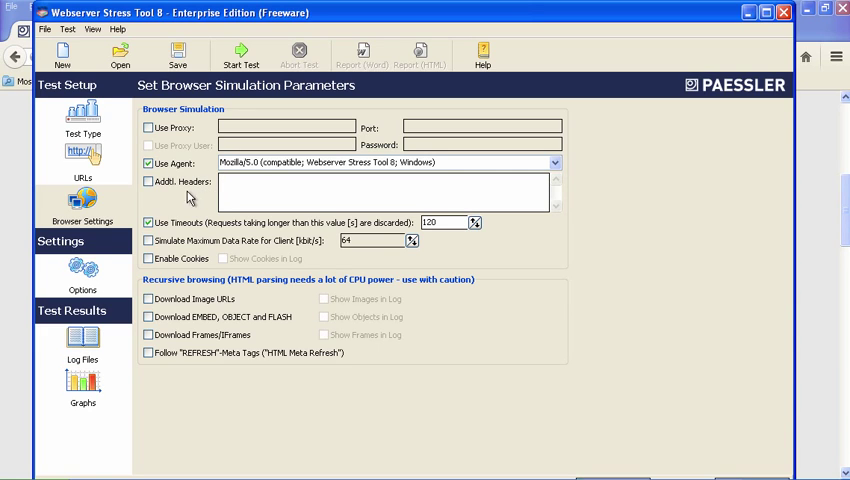
mouse_move(190, 197)
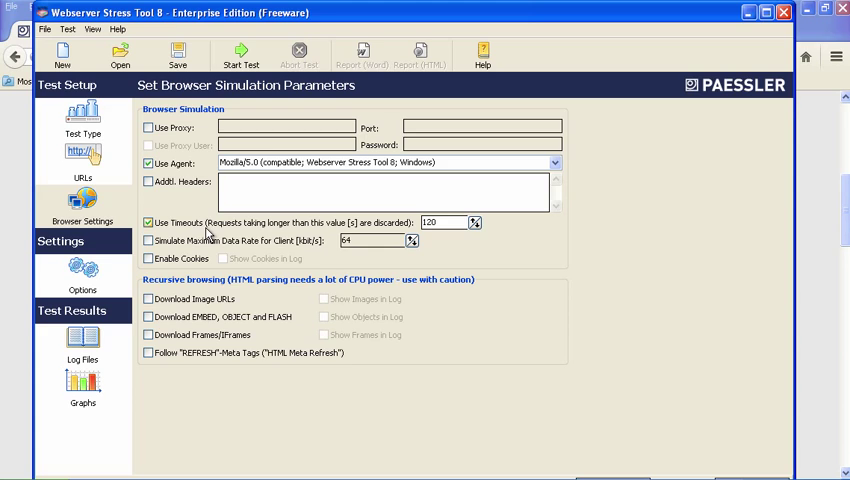
mouse_move(267, 232)
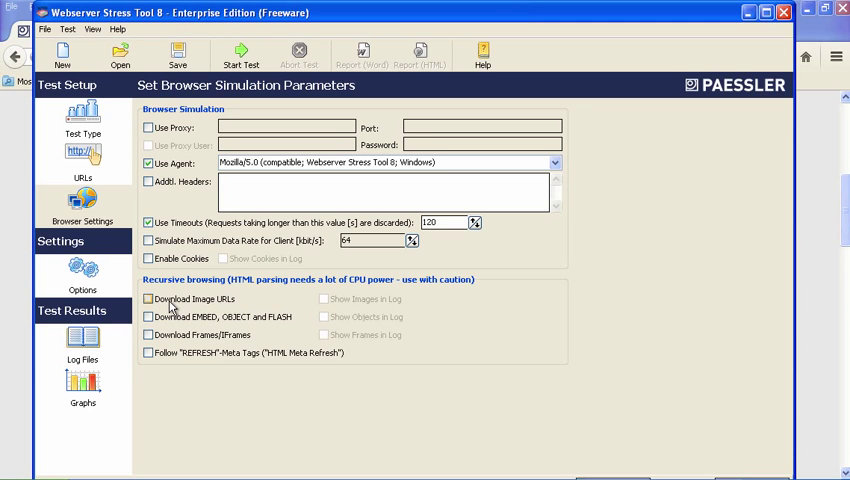
mouse_move(205, 304)
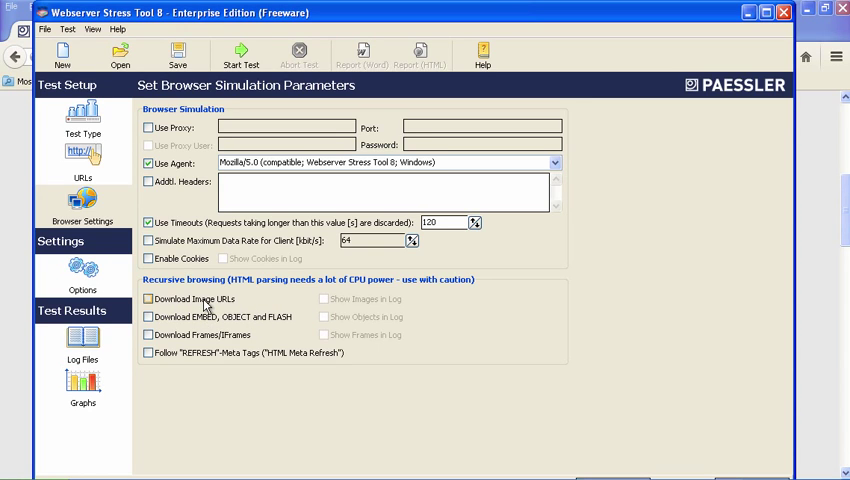
mouse_move(253, 305)
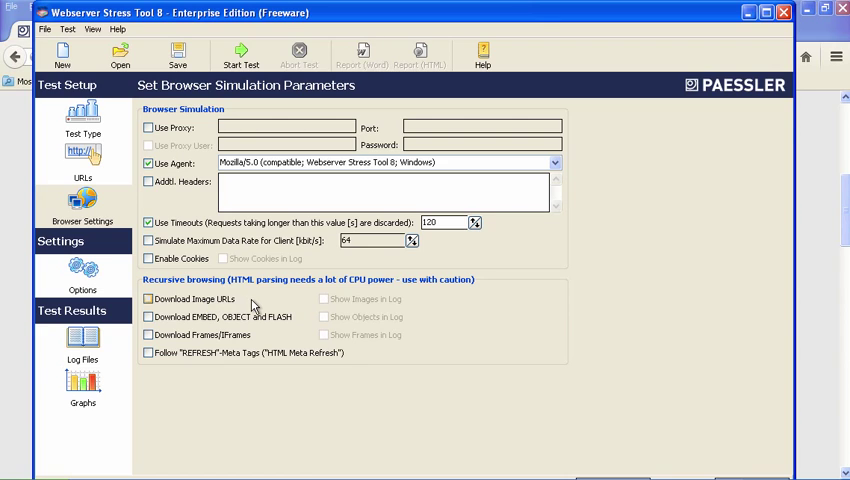
mouse_move(238, 310)
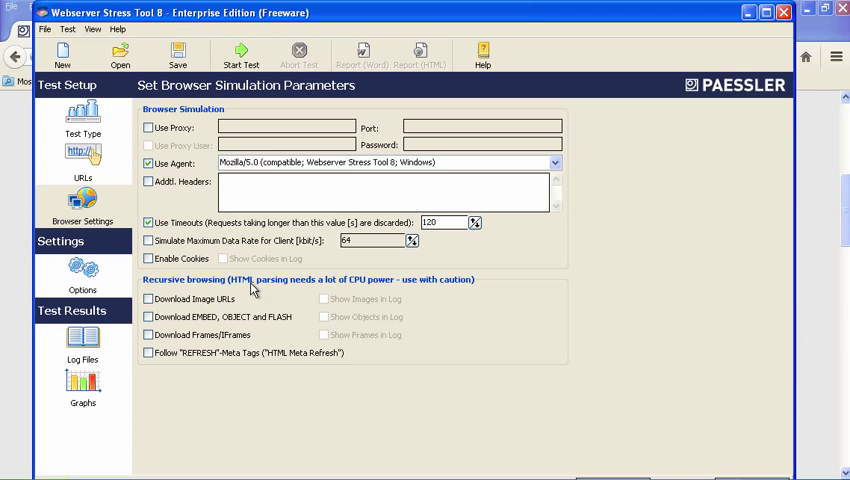
mouse_move(285, 291)
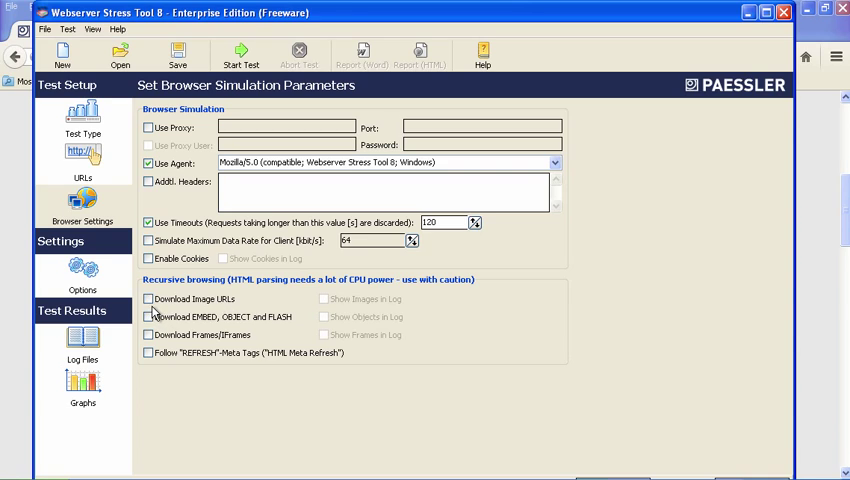
click(148, 298)
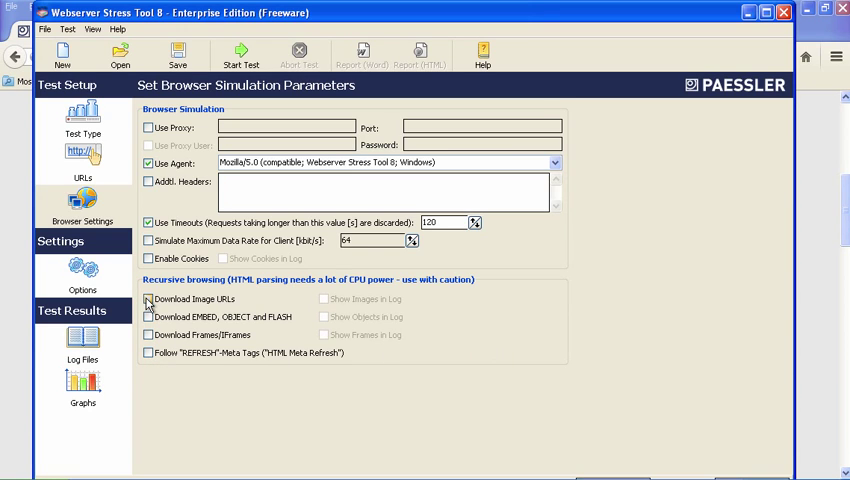
click(148, 299)
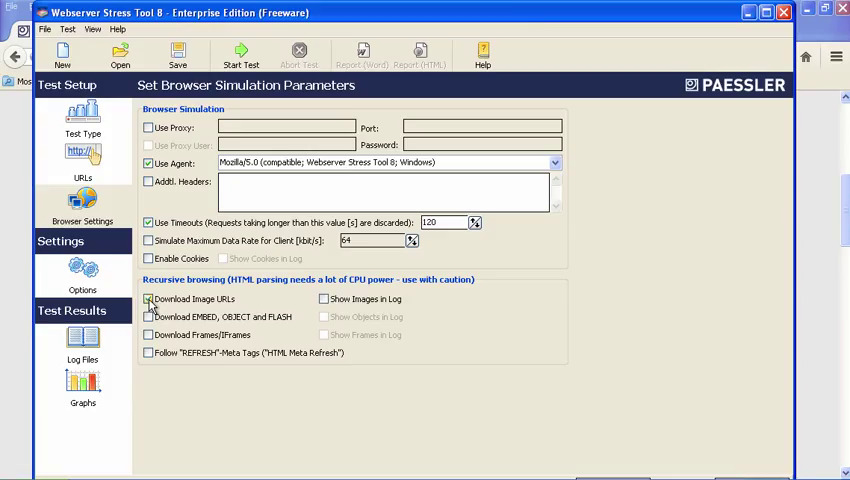
click(148, 299)
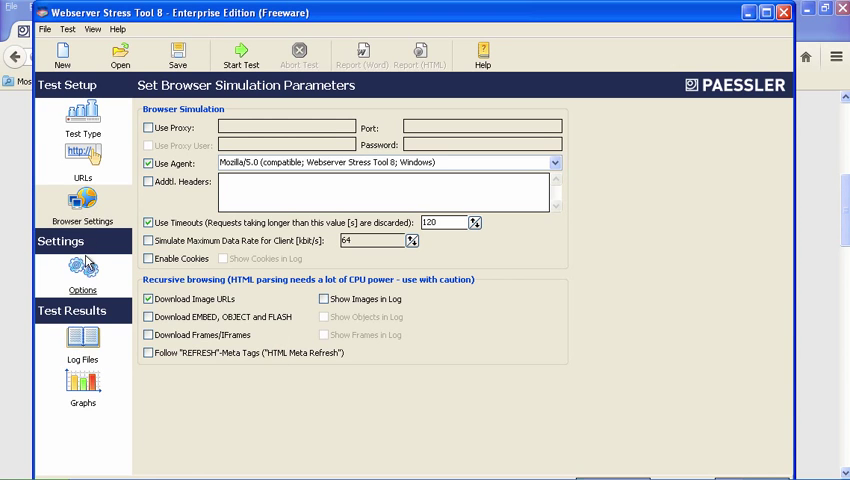
click(82, 270)
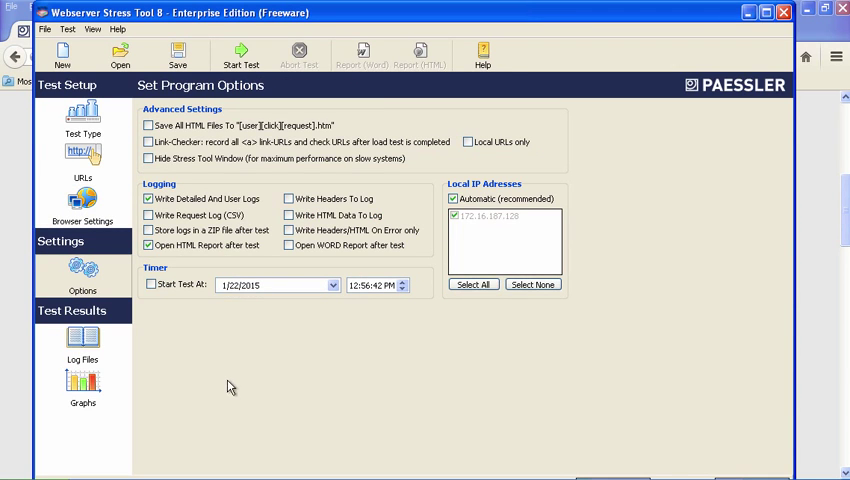
click(148, 158)
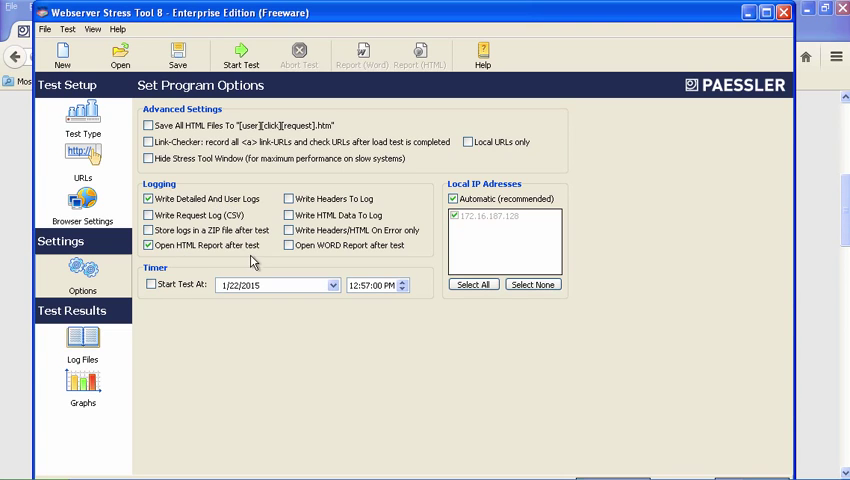
mouse_move(253, 261)
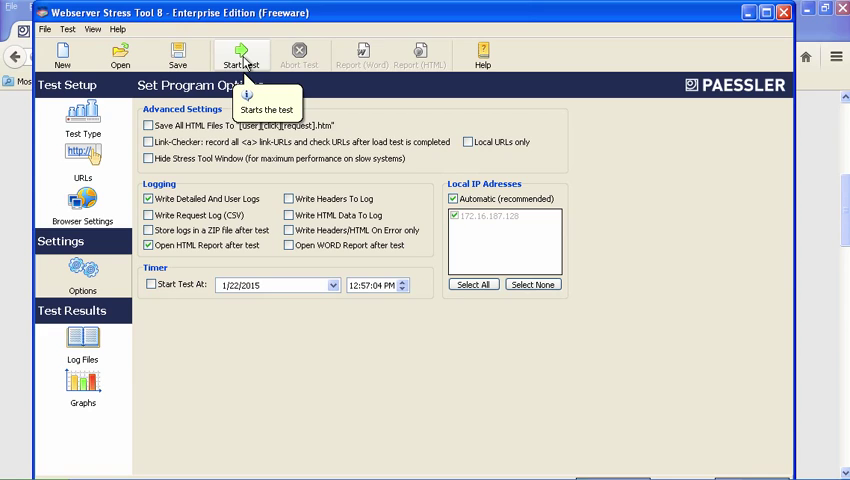
Step: Start the ramp load test and request the result graphs mid-run
click(241, 54)
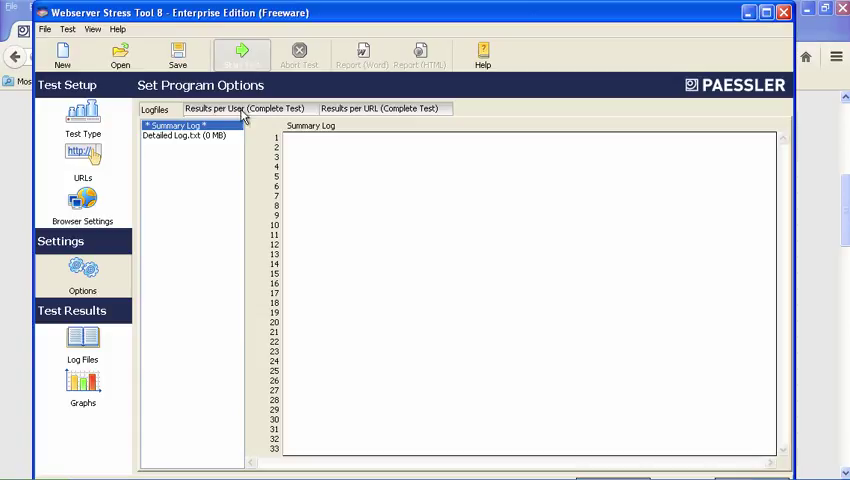
mouse_move(247, 113)
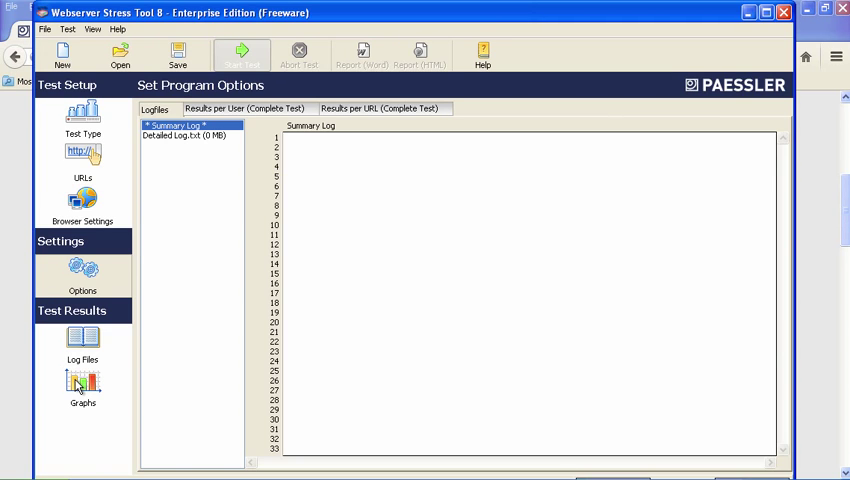
click(242, 55)
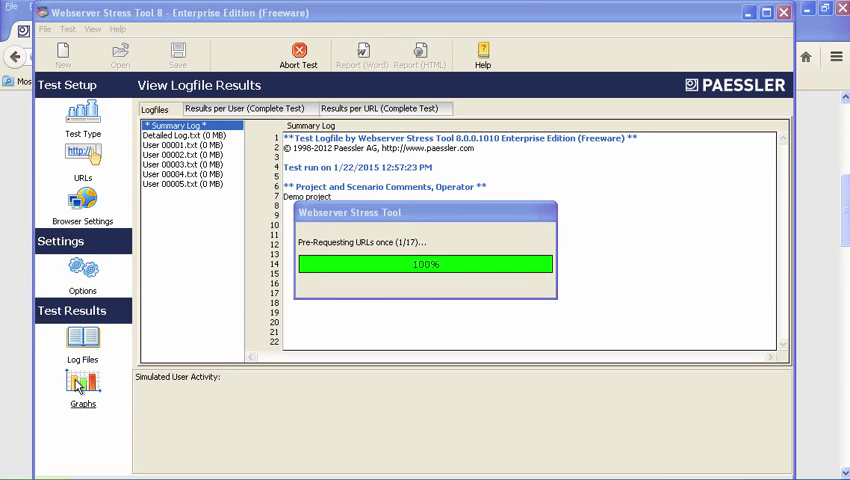
click(82, 383)
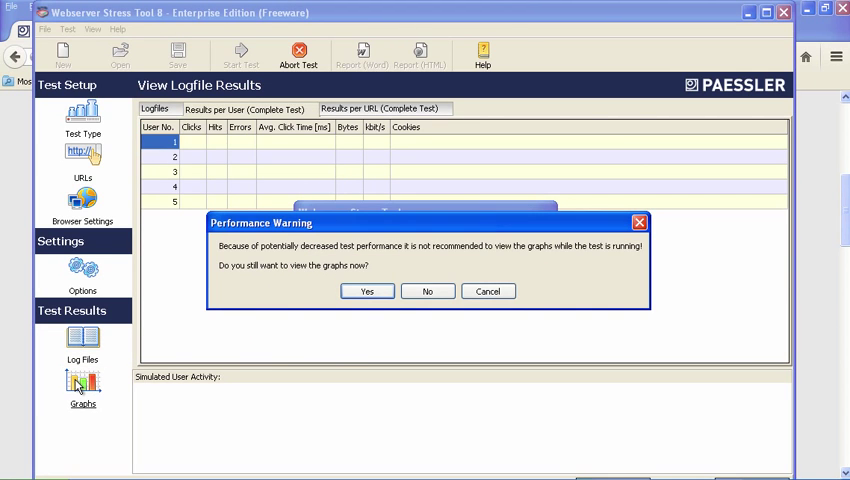
Step: Accept the performance warning to view live Click Times and Errors graphs
click(367, 291)
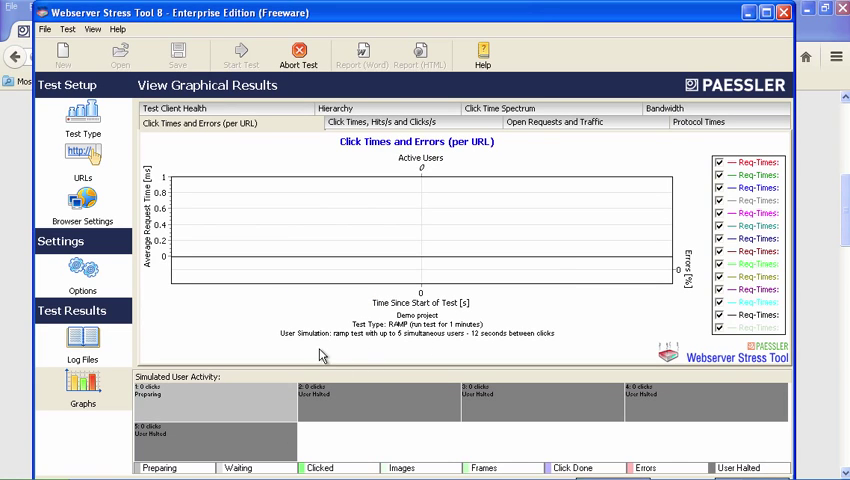
mouse_move(245, 415)
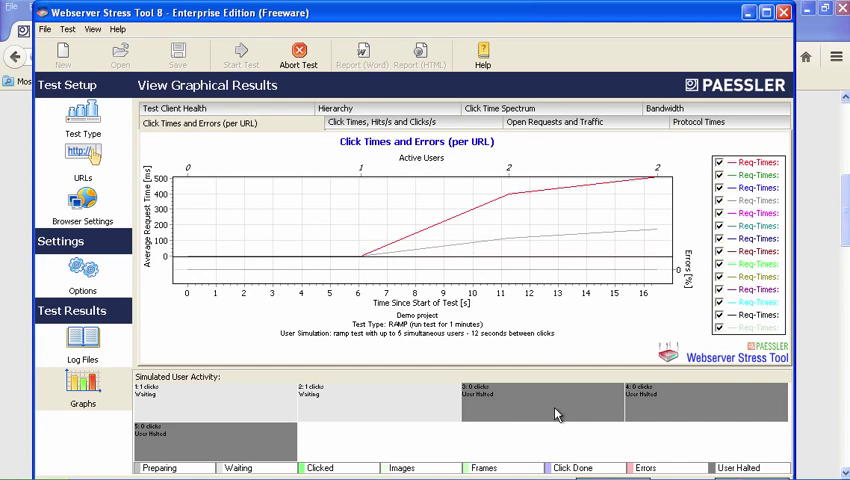
mouse_move(551, 415)
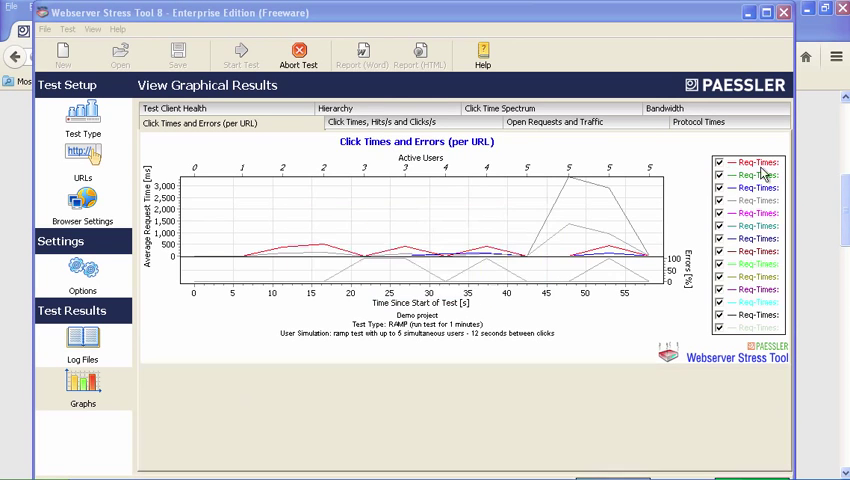
Step: Review the finished test's per-URL graph, then switch to the HTML test report
click(297, 54)
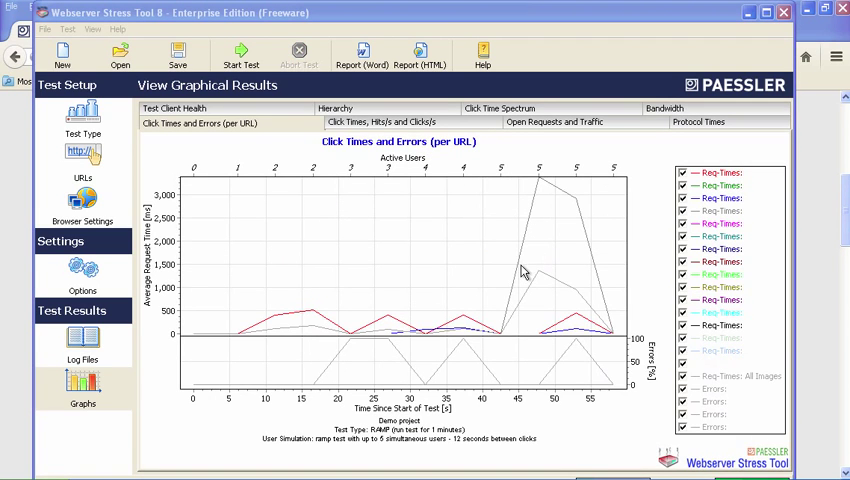
mouse_move(585, 307)
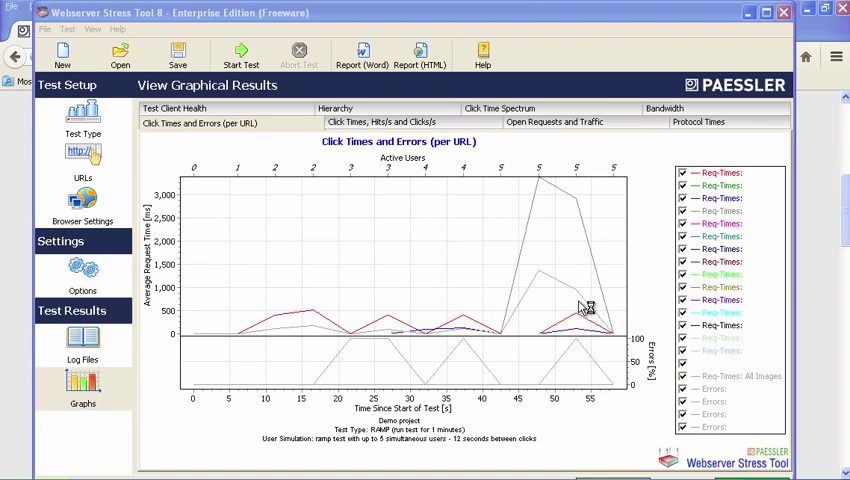
mouse_move(708, 389)
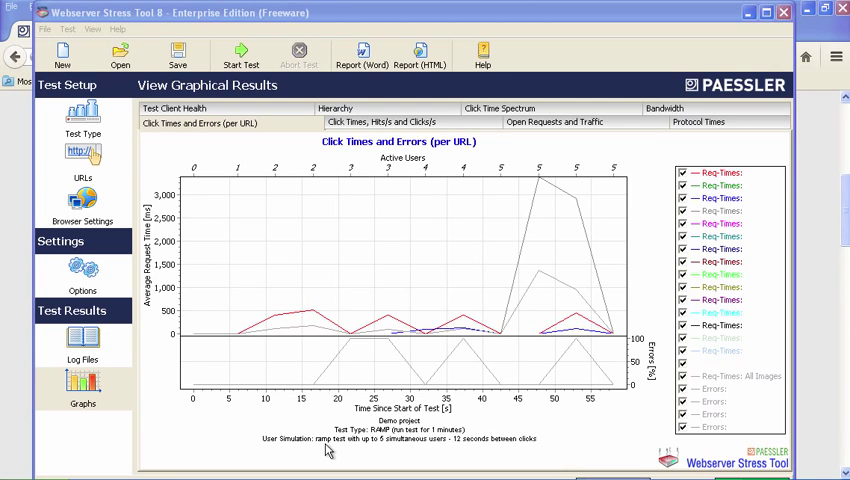
mouse_move(428, 447)
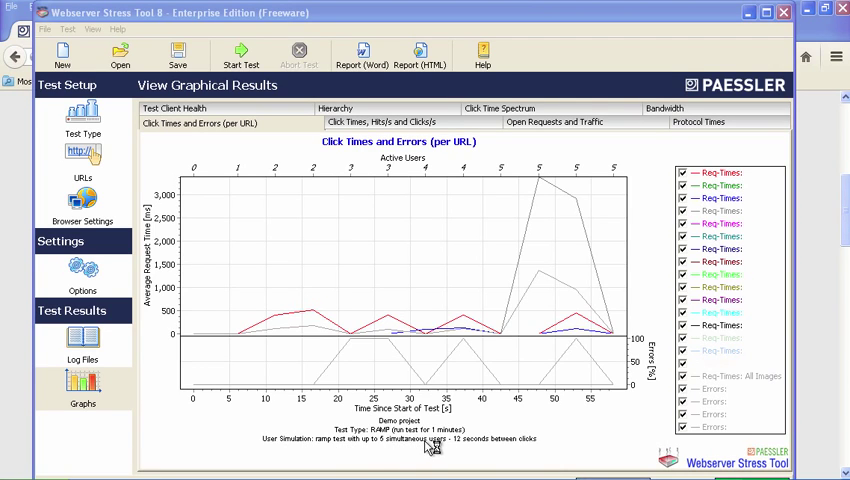
mouse_move(533, 448)
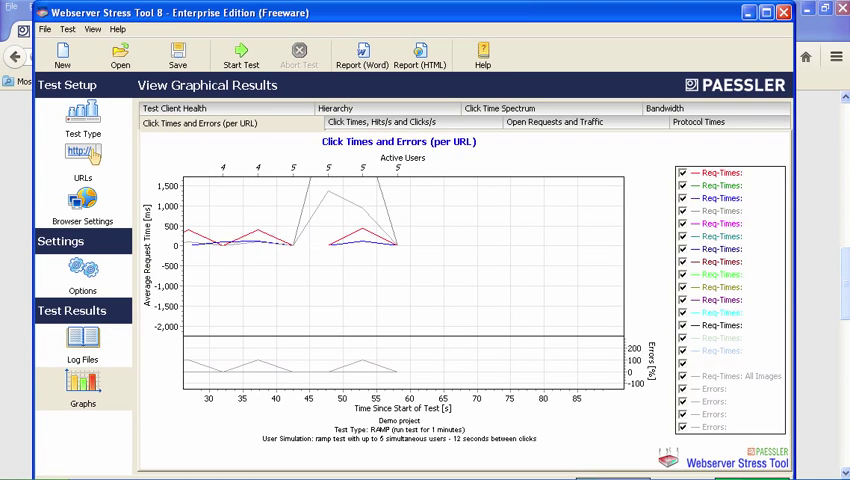
click(421, 55)
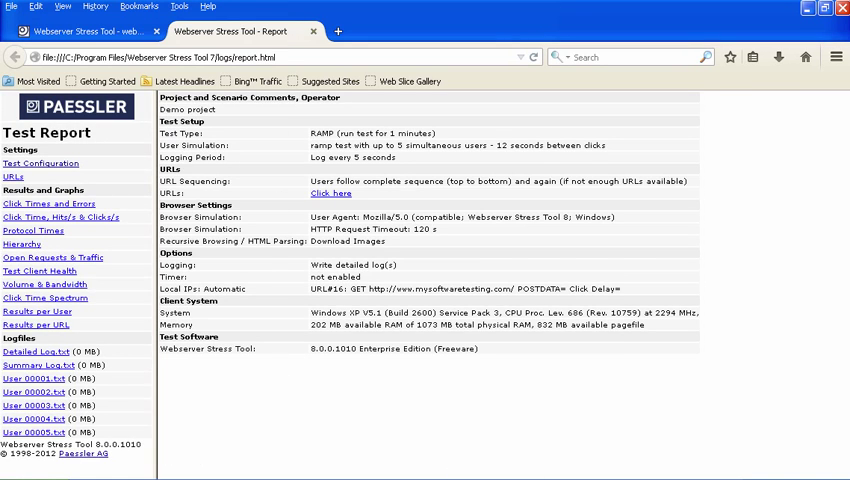
mouse_move(62, 191)
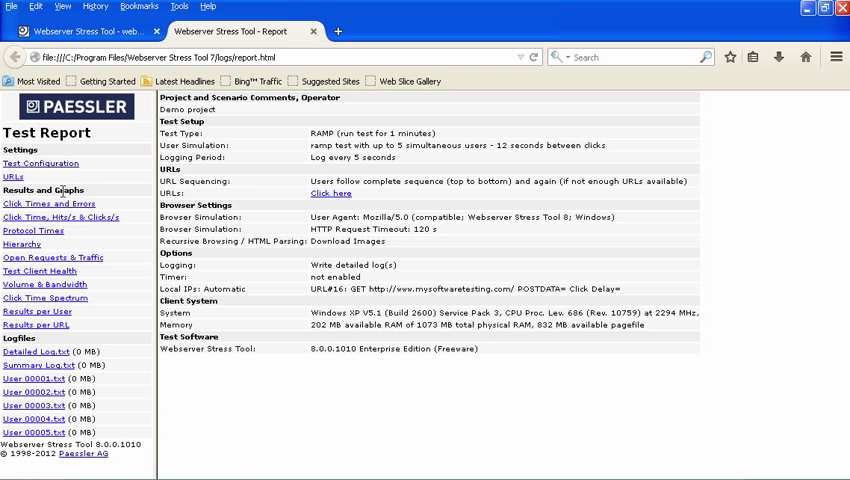
Step: View the report's Click Times and Errors chart, then scroll through Detailed Log.txt
click(48, 204)
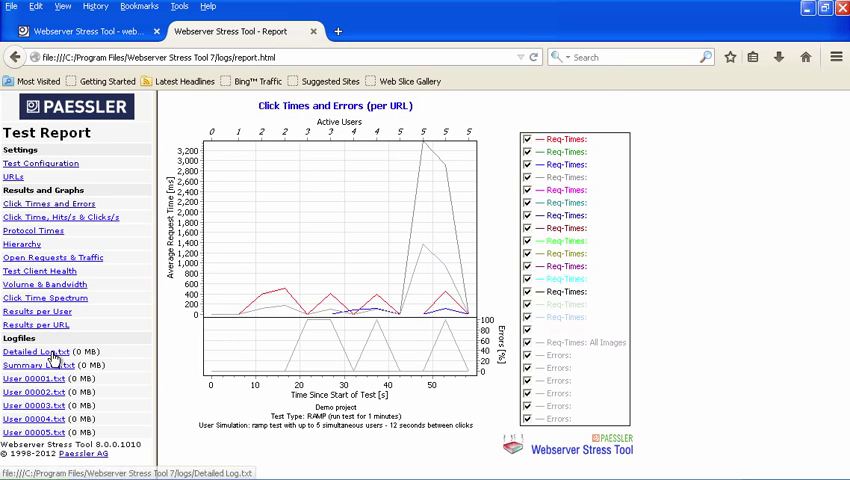
click(34, 351)
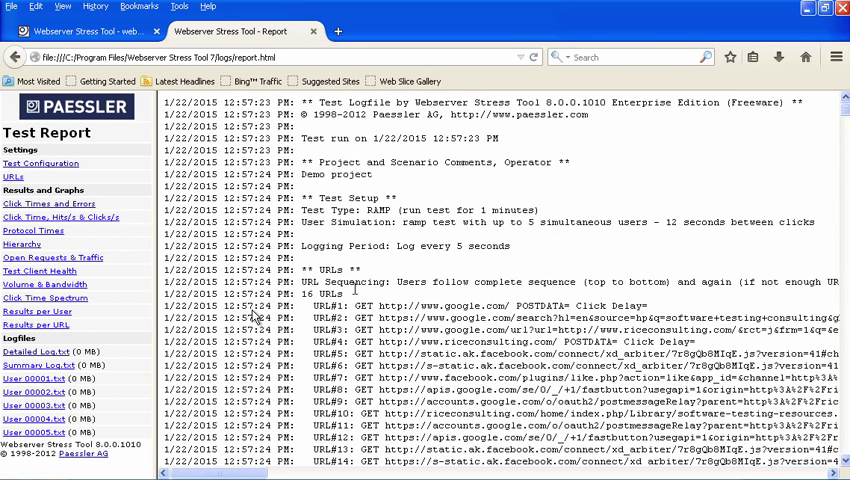
scroll(down, 3)
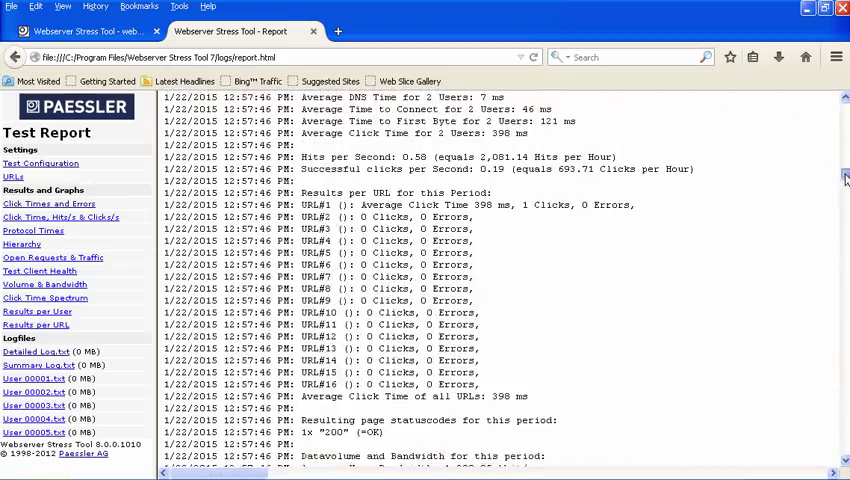
scroll(down, 3)
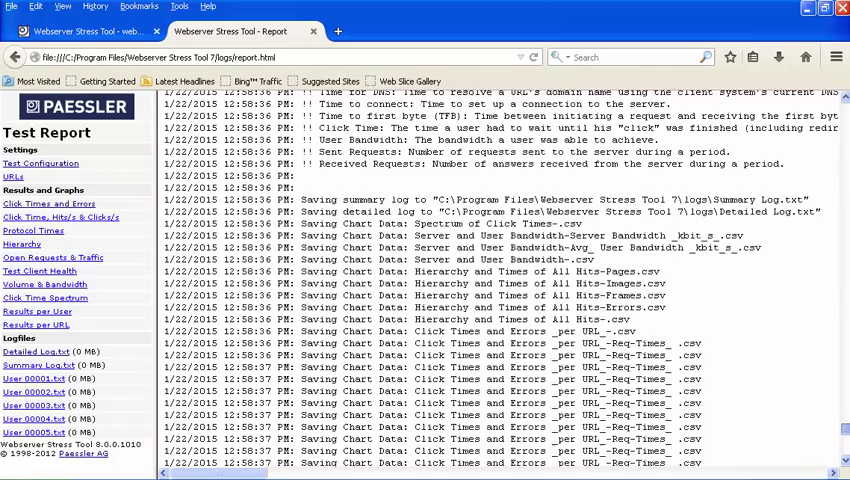
scroll(down, 3)
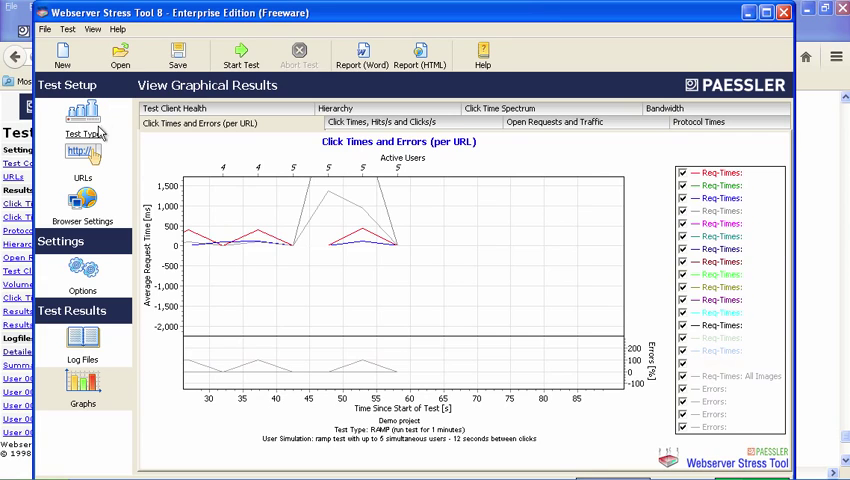
mouse_move(178, 52)
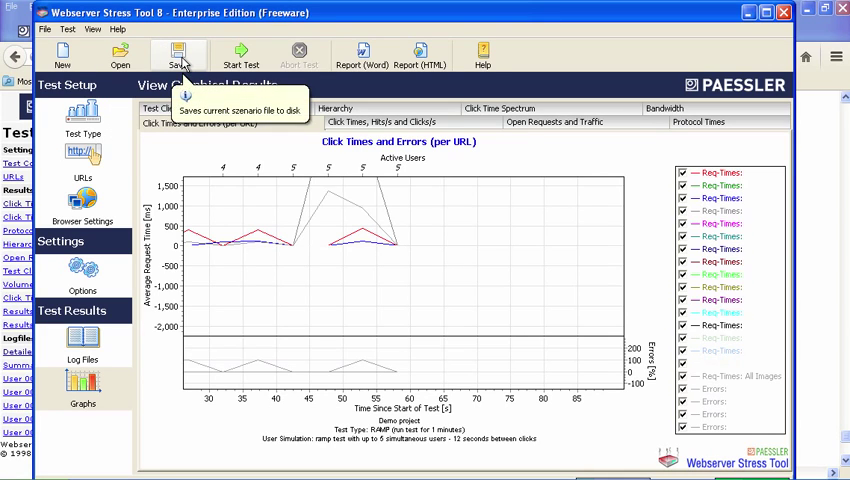
mouse_move(362, 55)
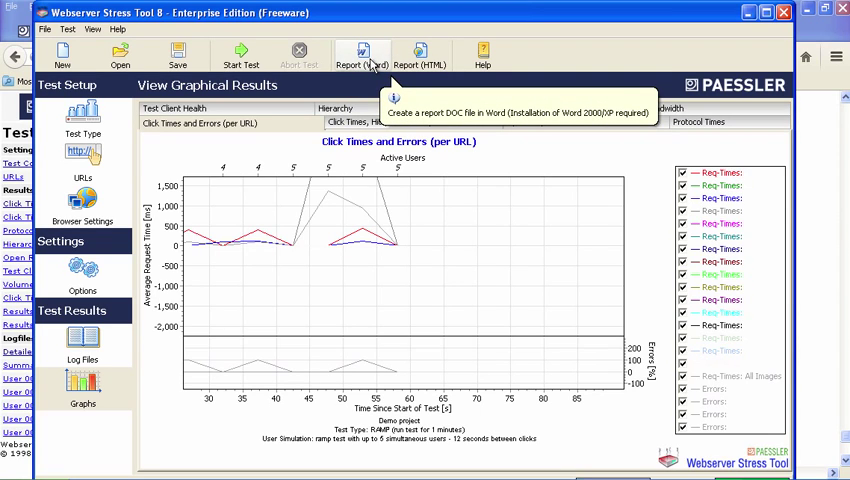
mouse_move(420, 56)
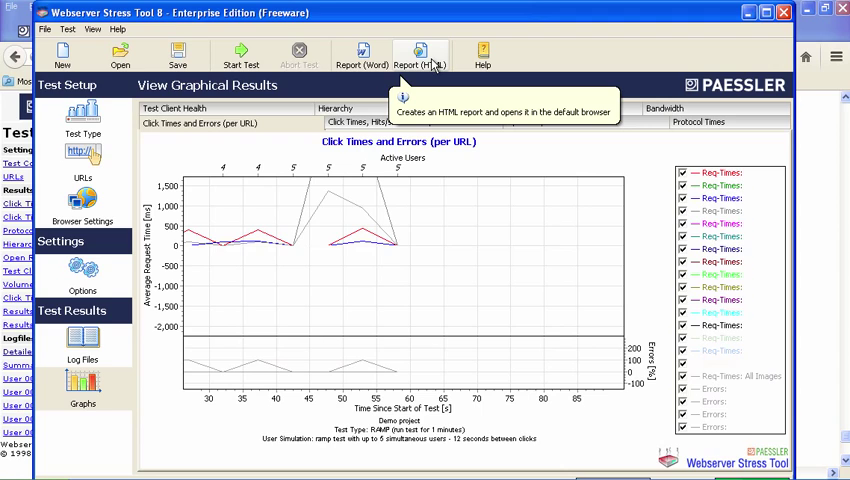
mouse_move(557, 62)
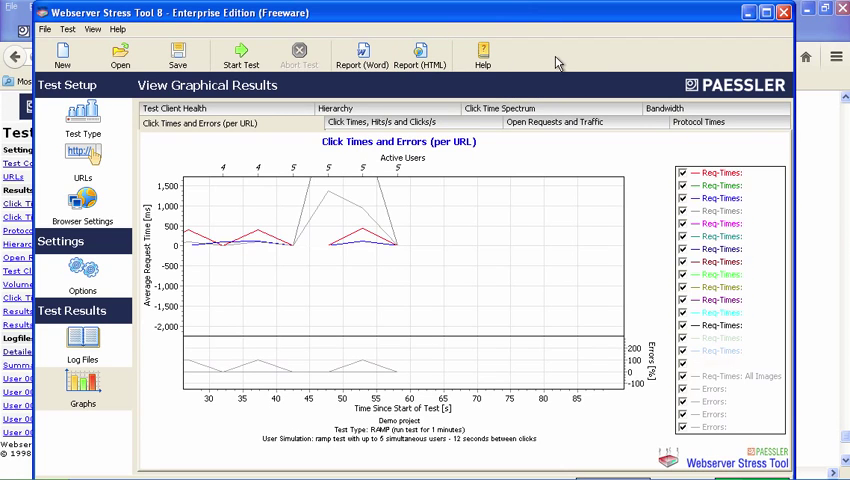